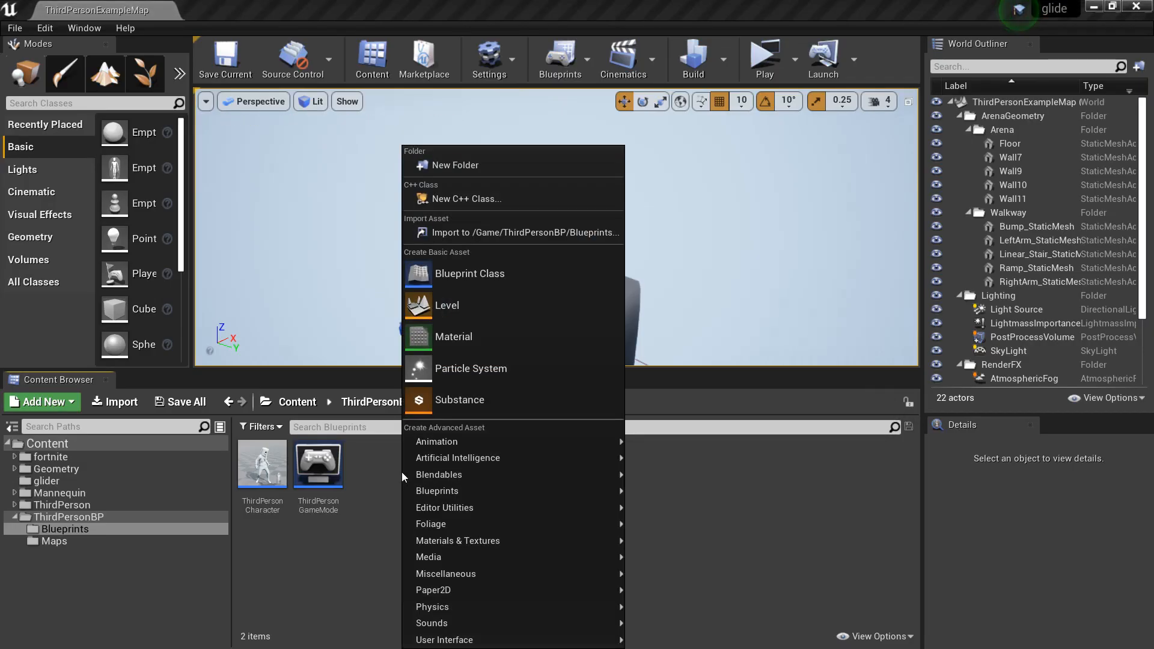
Create a new Actor Blueprint class named glider in the ThirdPersonBP Blueprints folder.
left_click(470, 273)
type("gl")
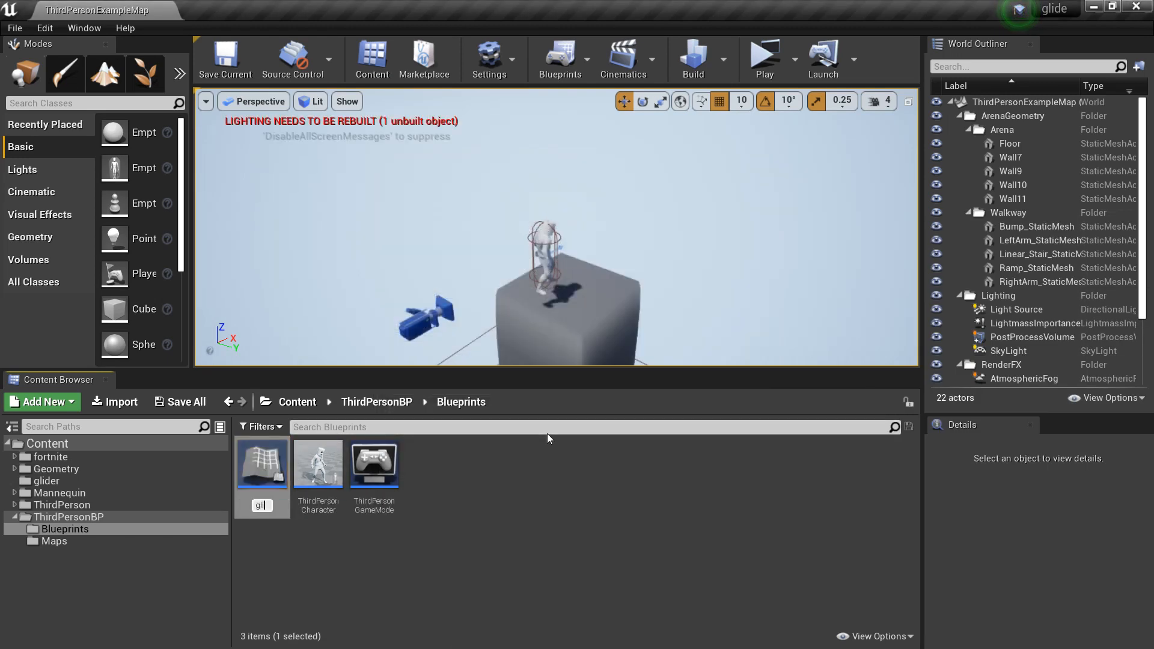
mouse_move(261, 464)
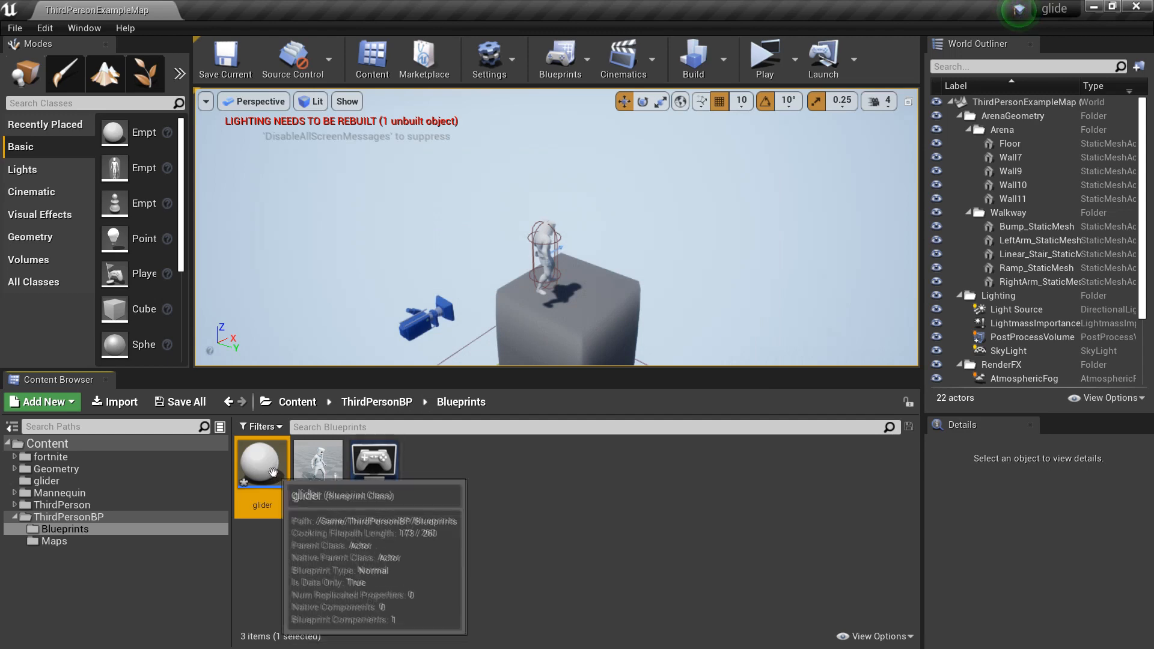
Add a Static Mesh component to the glider blueprint.
double_click(260, 462)
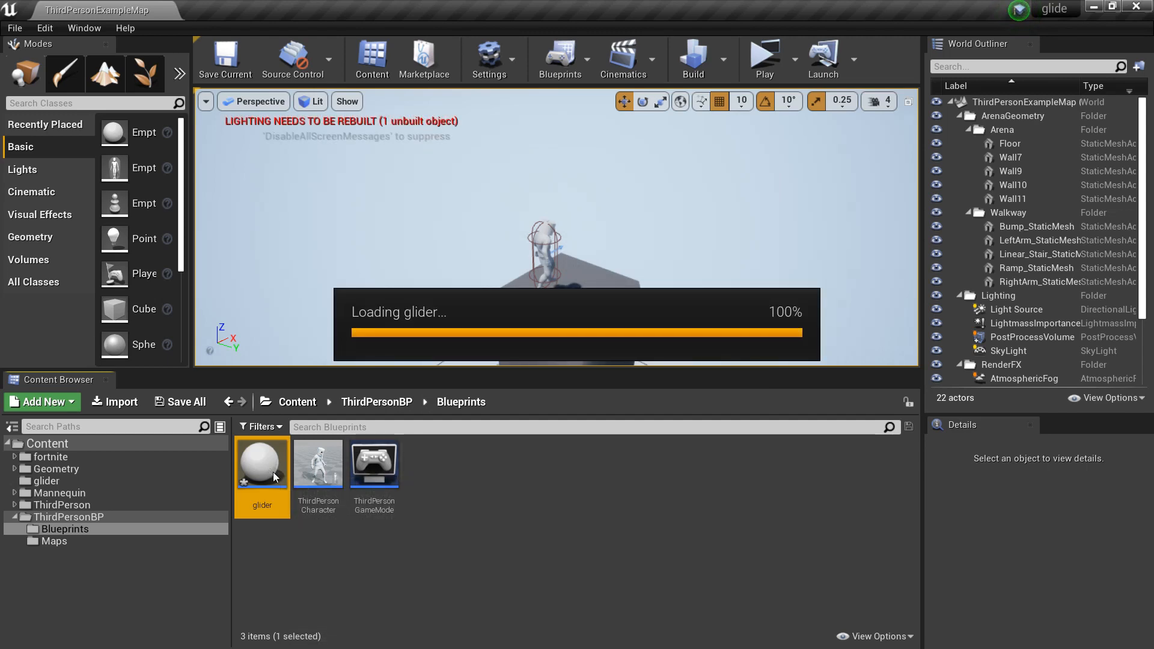
double_click(261, 462)
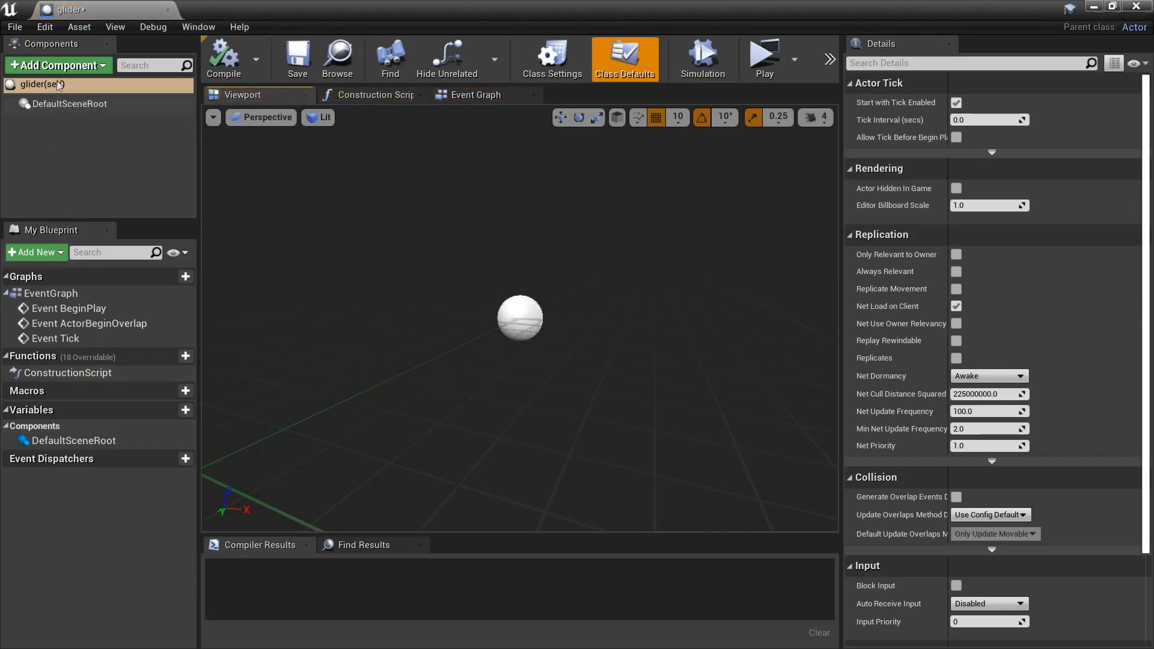
type("sta")
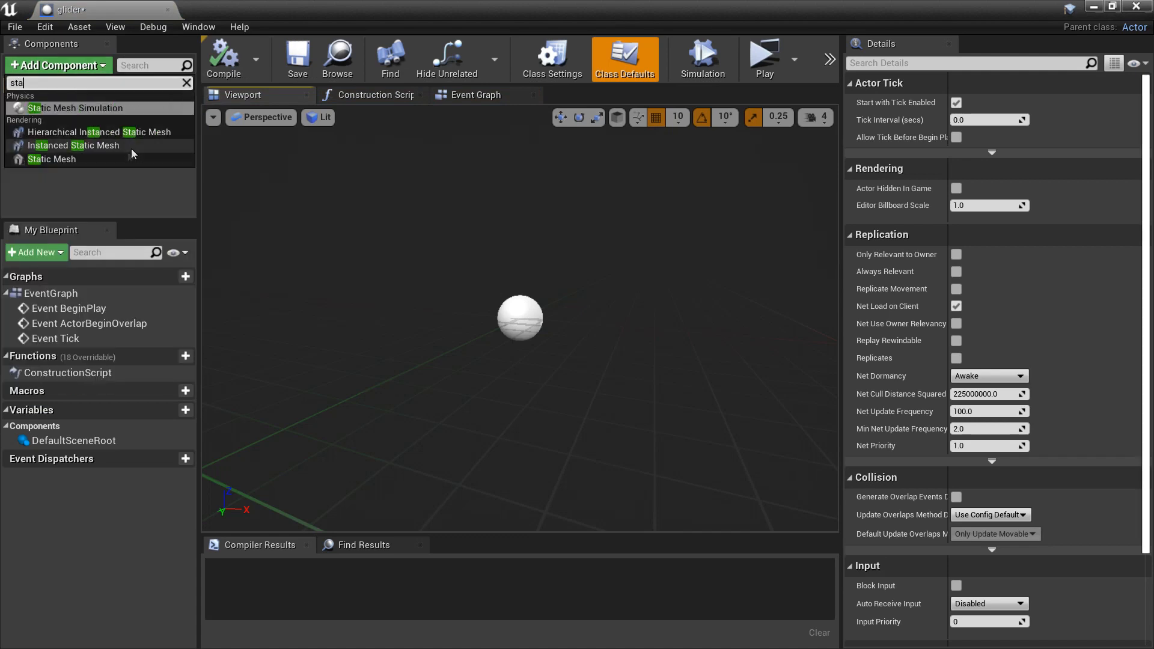
left_click(51, 159)
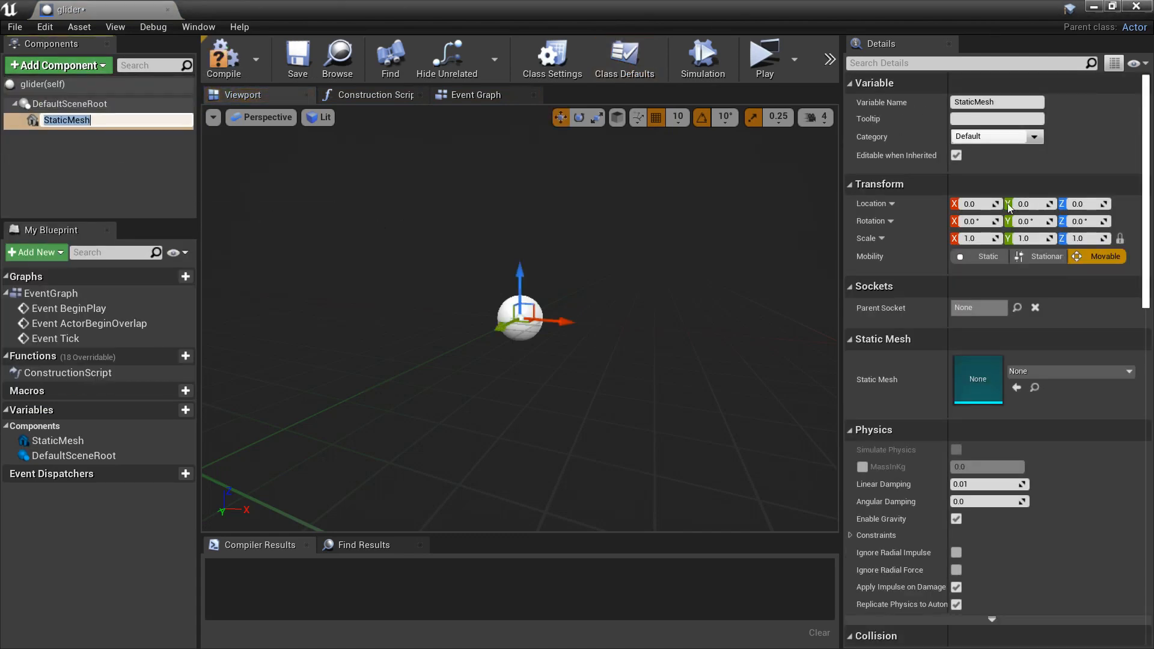
Assign the parachute mesh at 0.5 scale to the component and compile glider.
left_click(1129, 372)
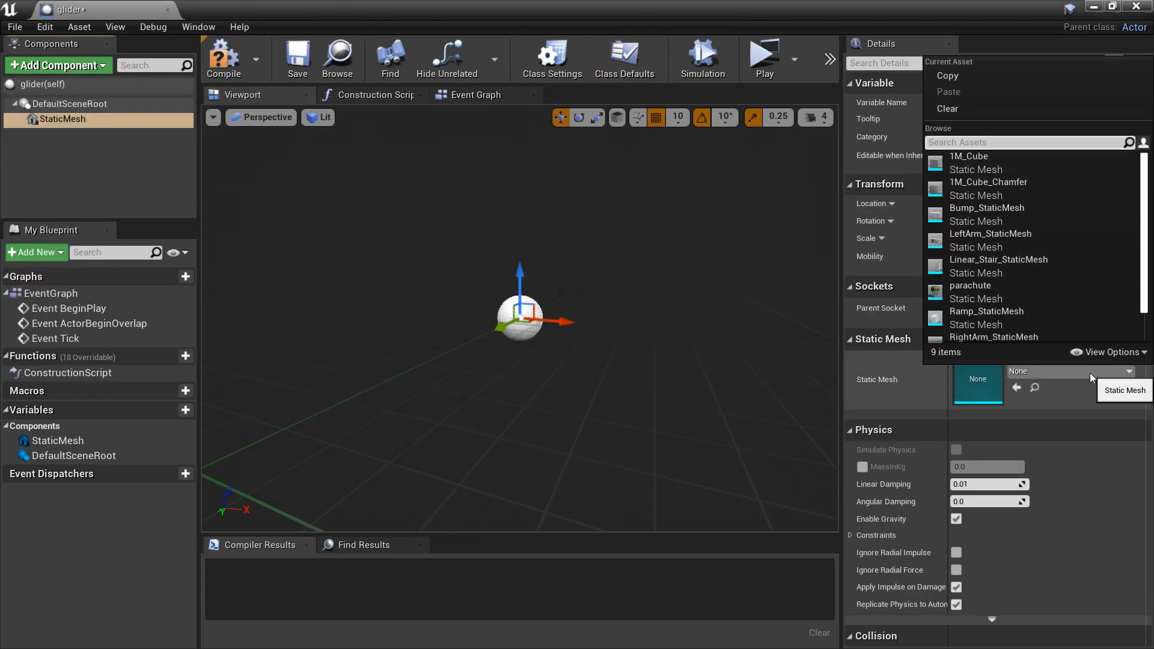
type("par")
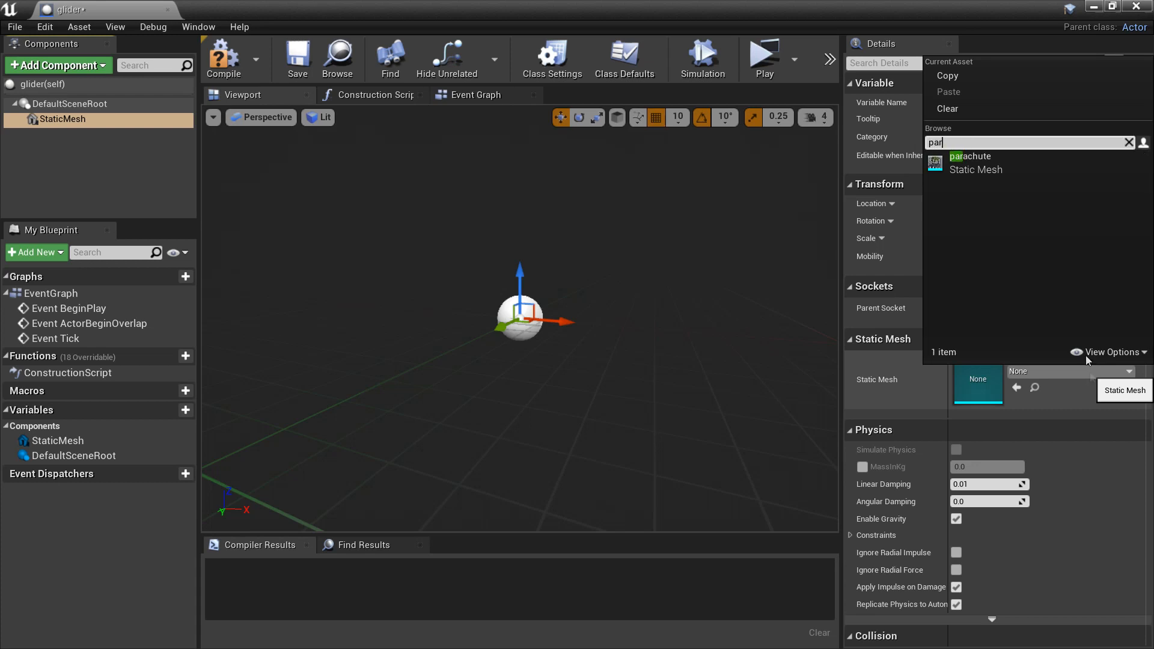
left_click(971, 163)
type("0.5")
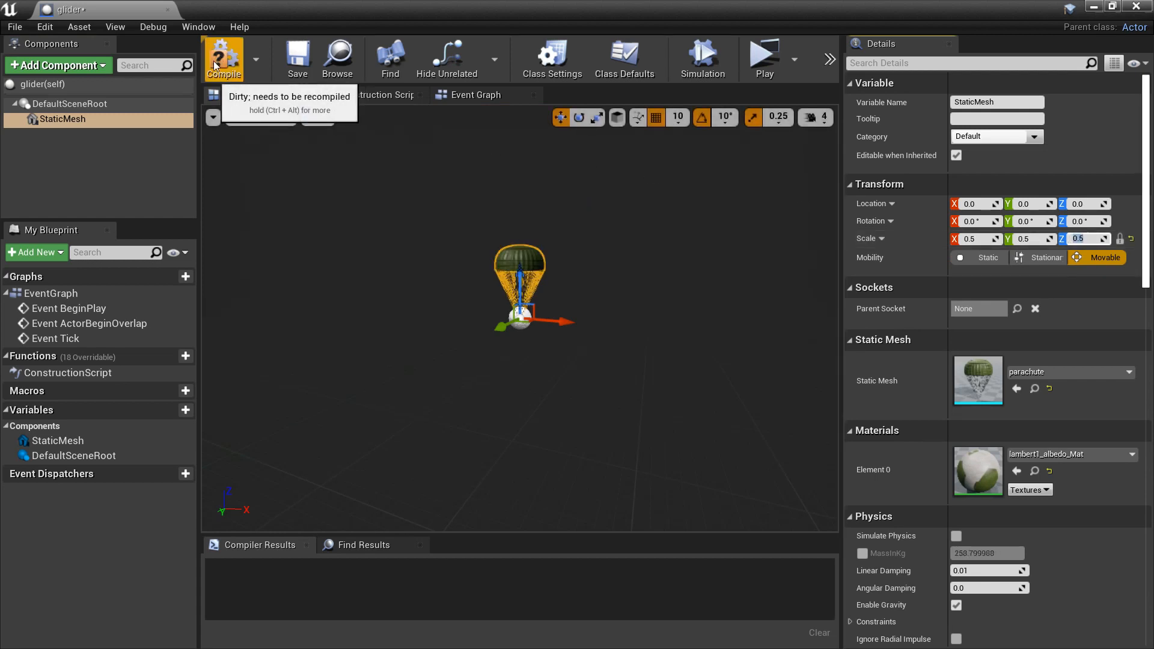
left_click(224, 59)
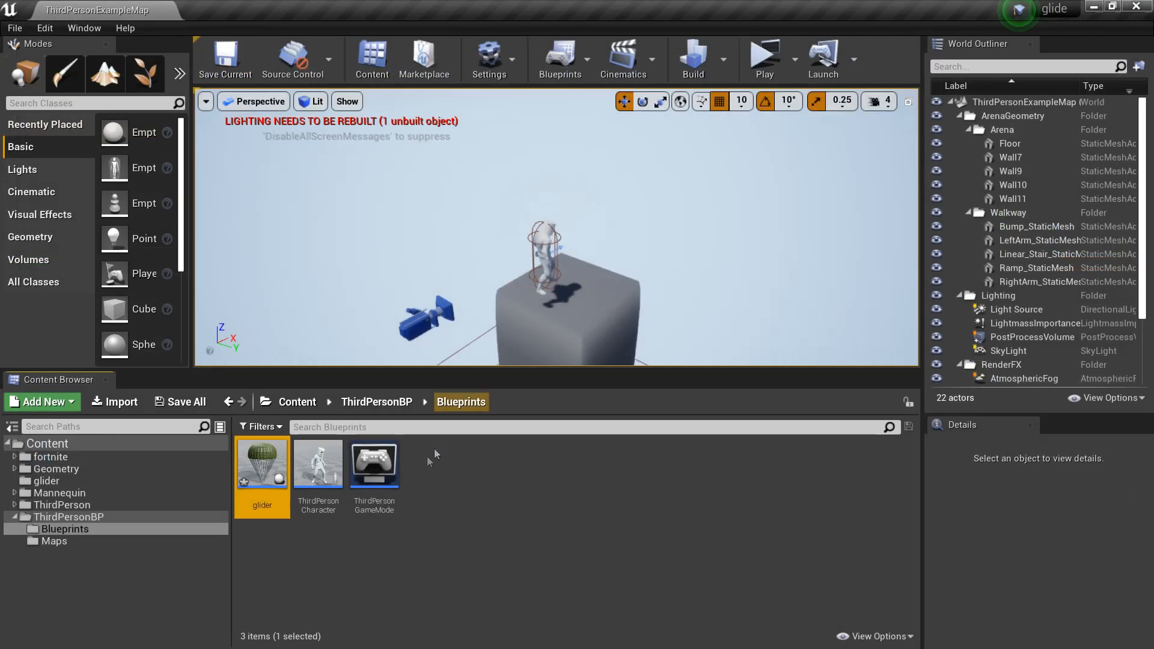
Add a Scene component at Location Z 30 to ThirdPersonCharacter and compile it.
double_click(317, 464)
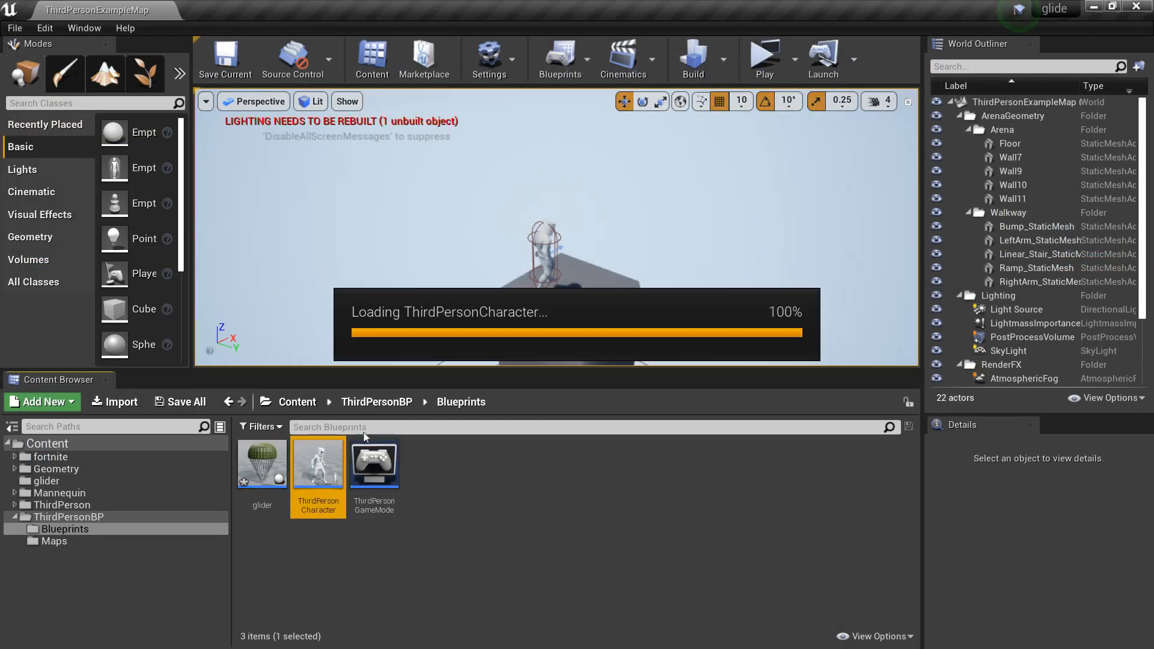
double_click(317, 462)
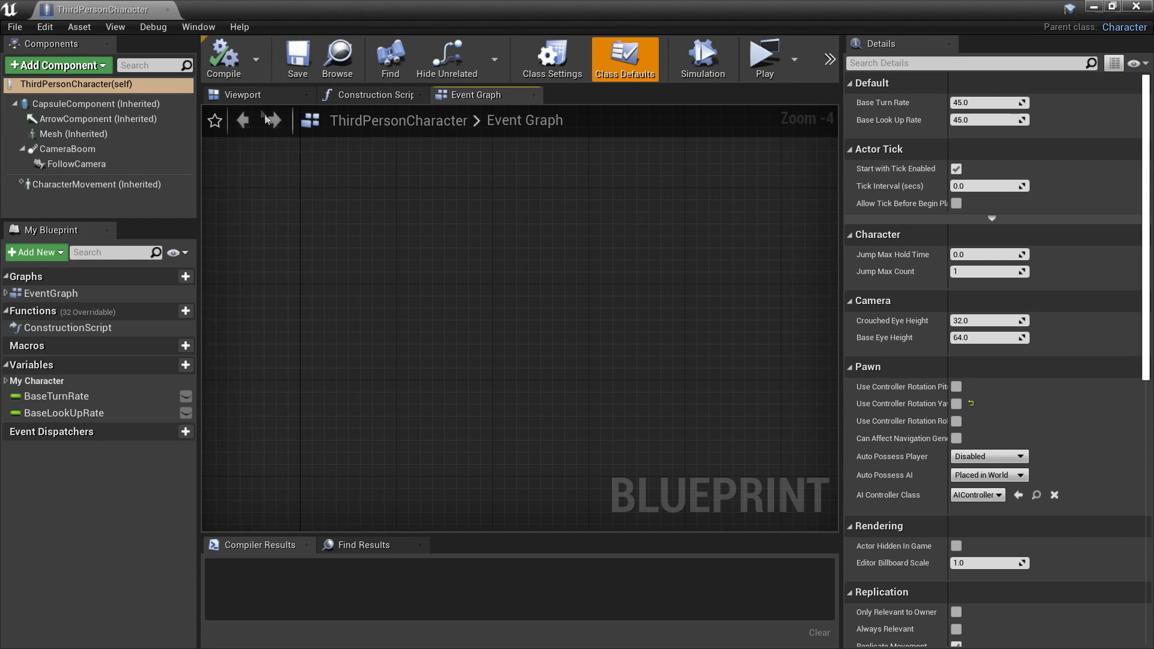
left_click(243, 94)
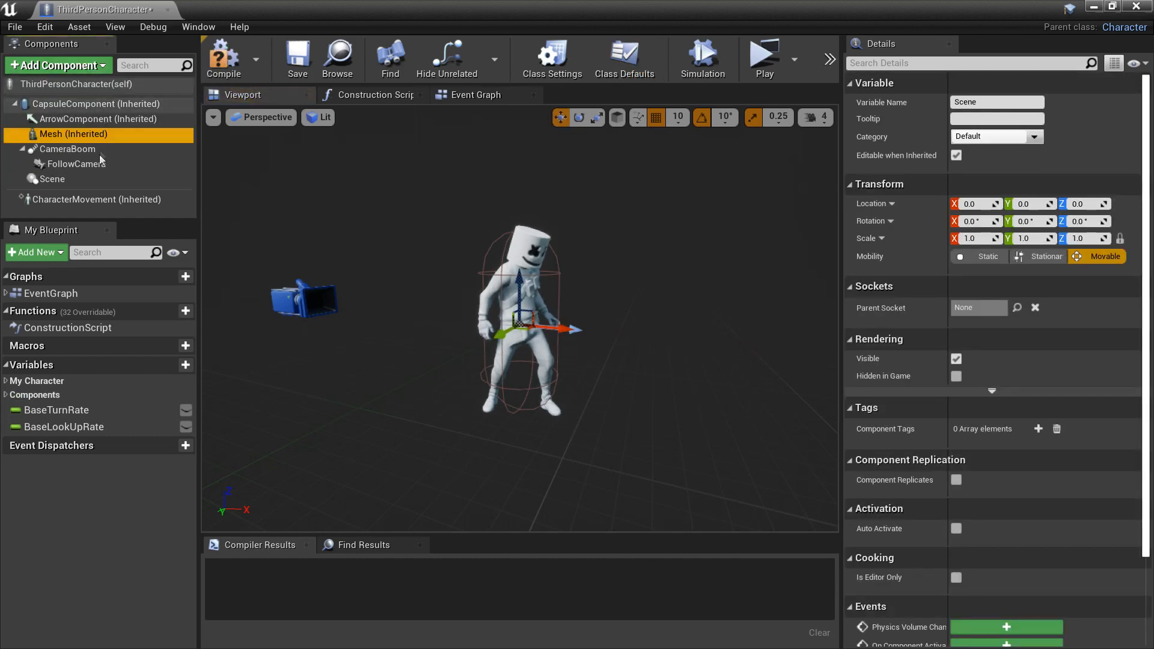
left_click(51, 179)
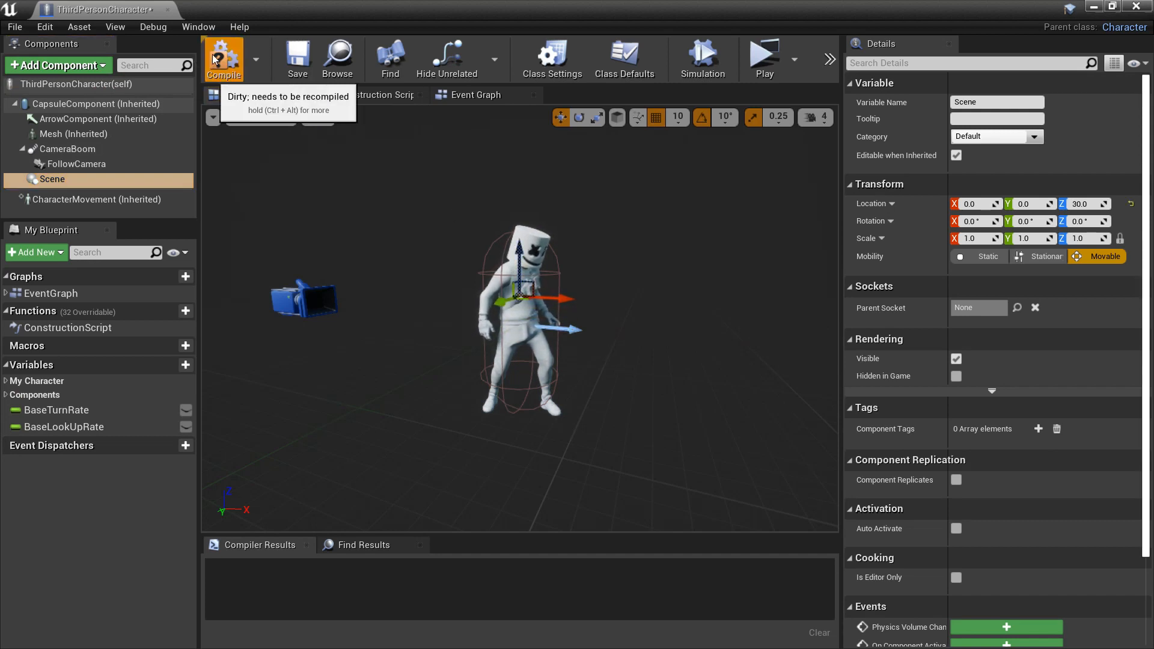
left_click(224, 57)
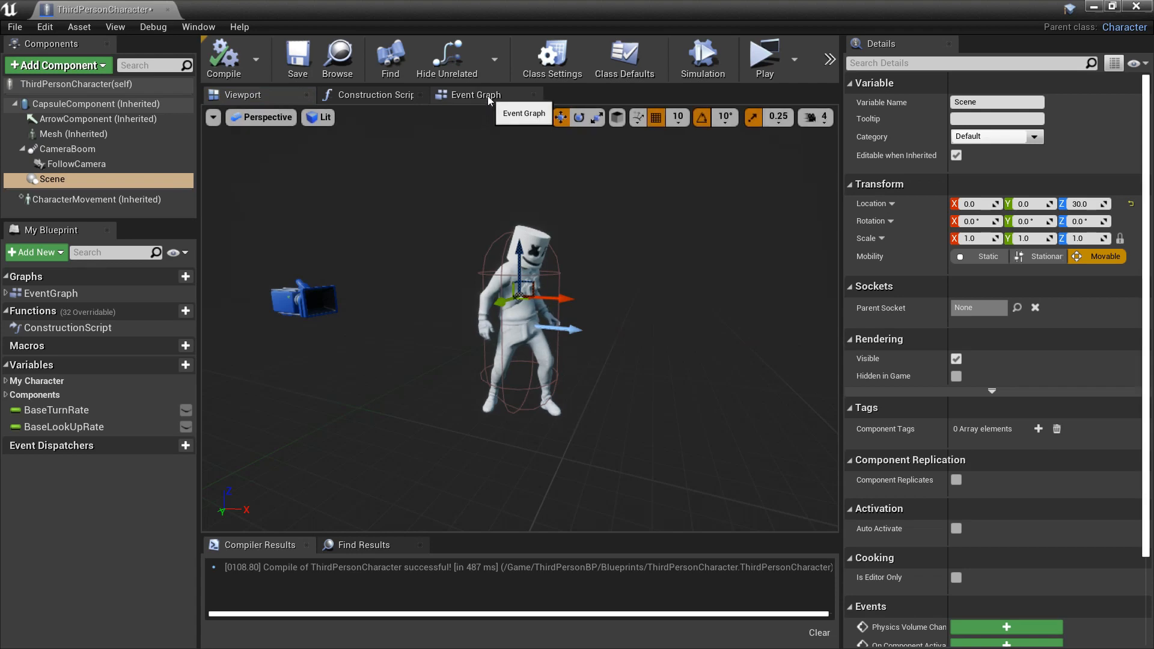
Wire an F key event to a SpawnActor node with Class set to glider.
left_click(476, 93)
type("f")
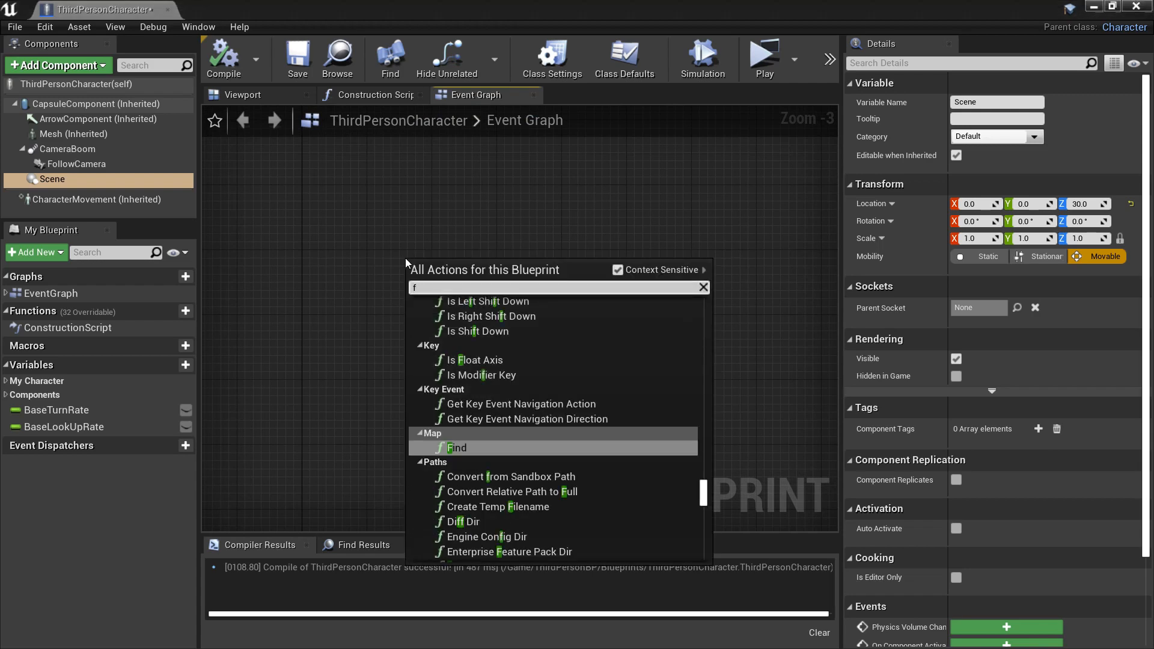
type("key")
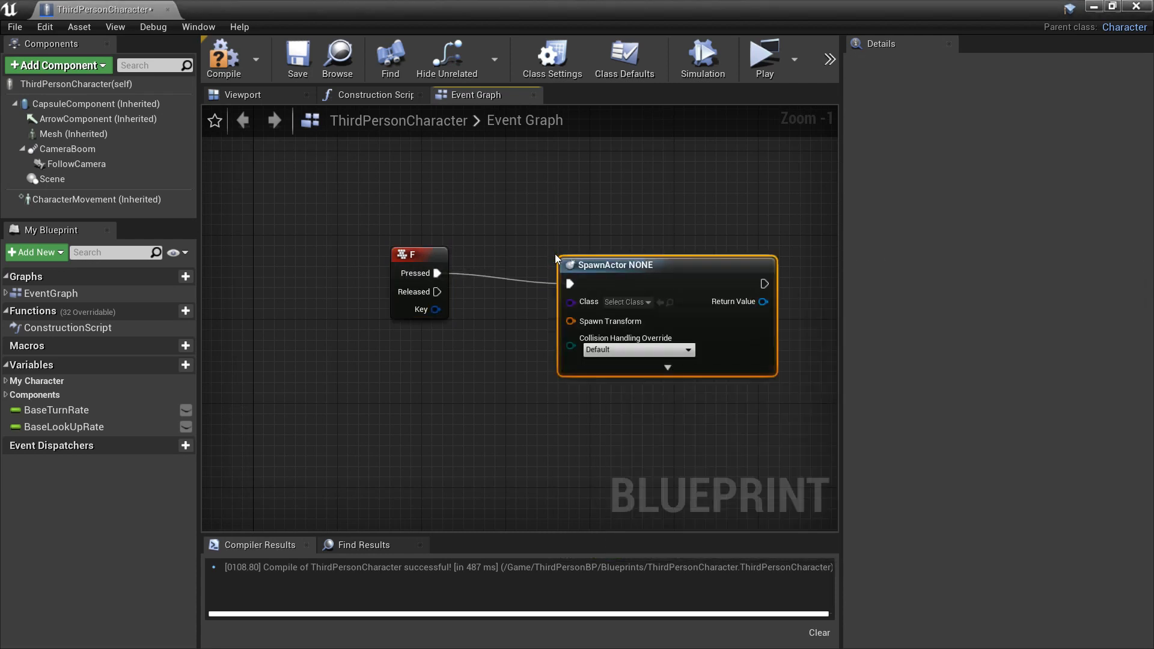
left_click(625, 305)
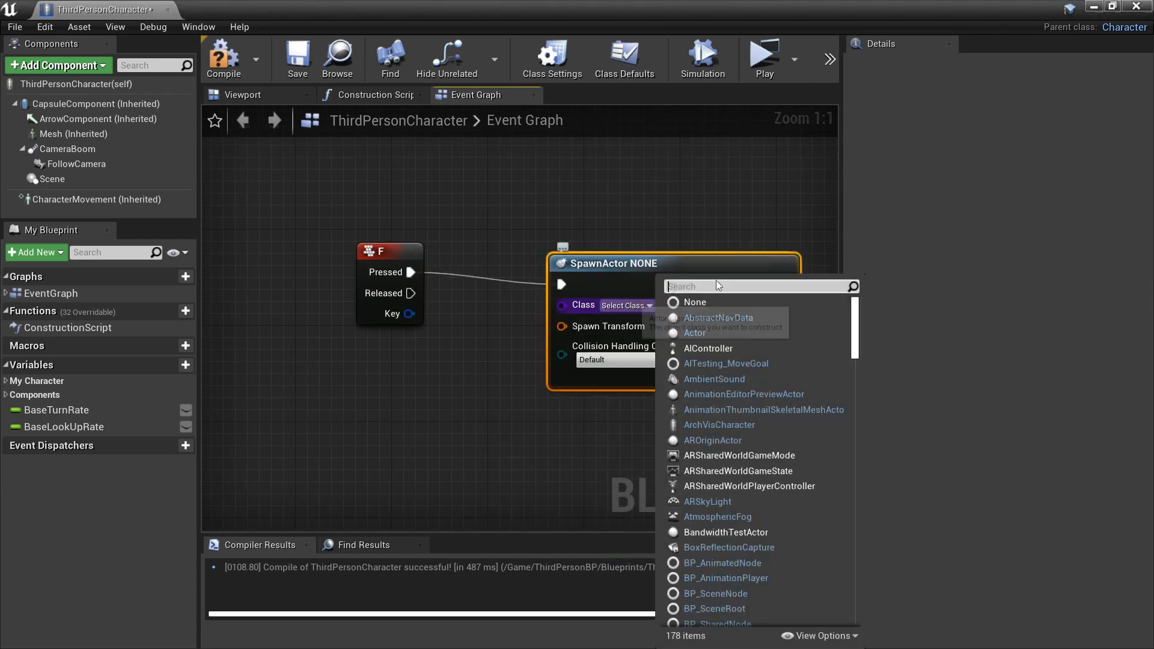
type("gli")
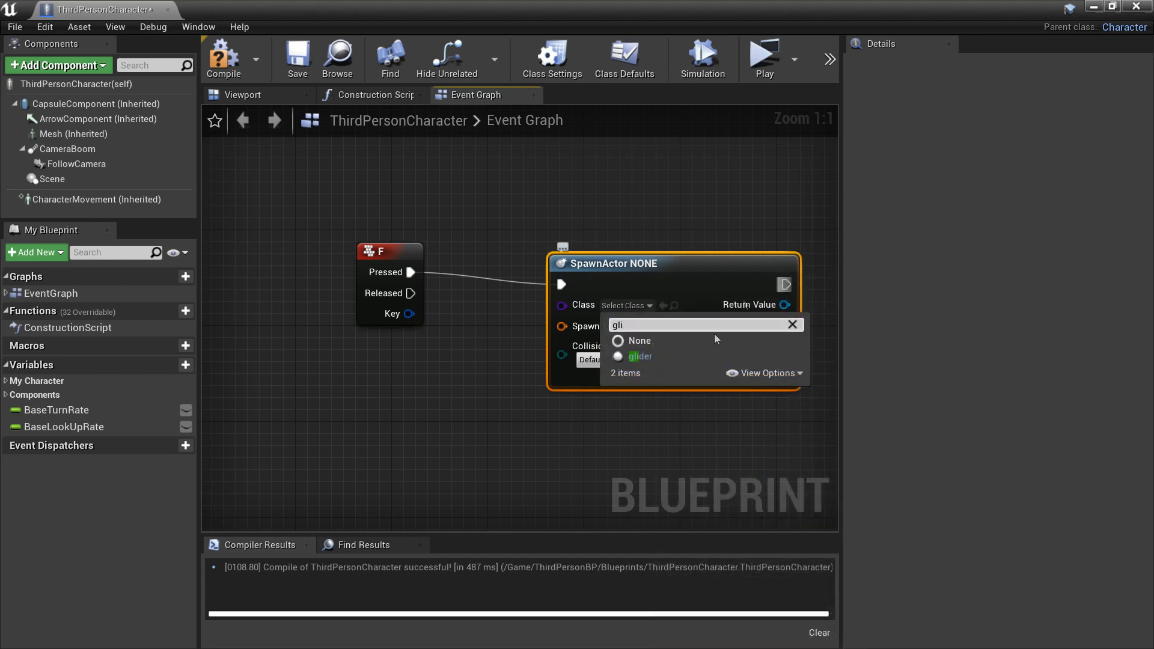
left_click(639, 356)
type("get w")
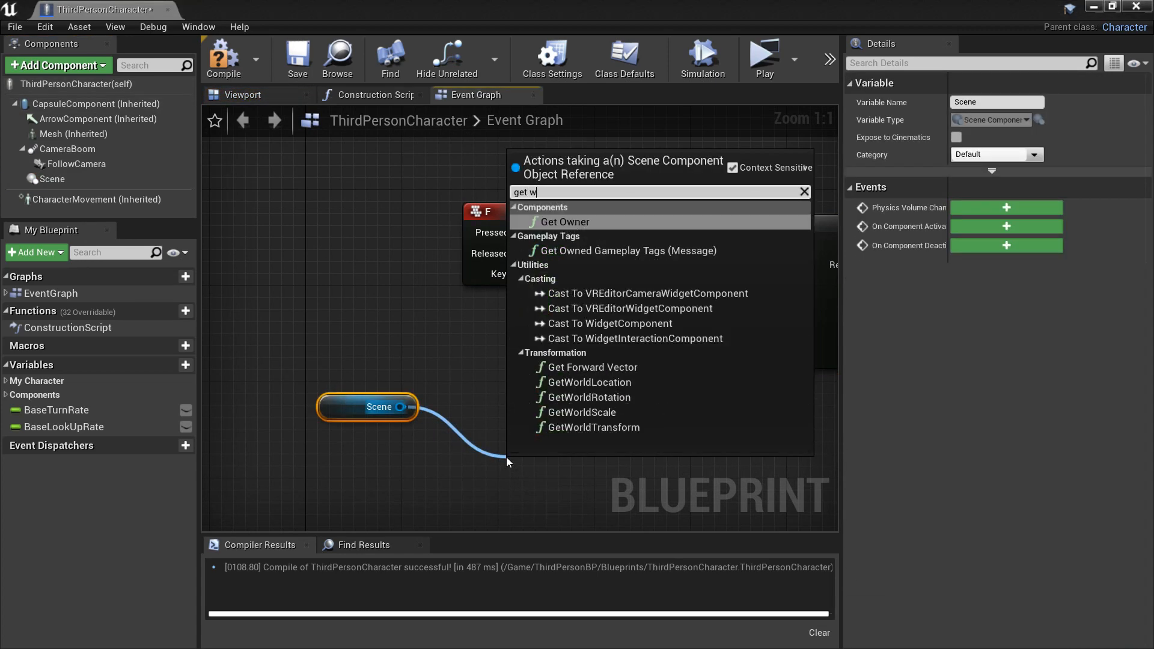
Wire the Scene component's GetWorldTransform into the SpawnActor Spawn Transform.
type("orl")
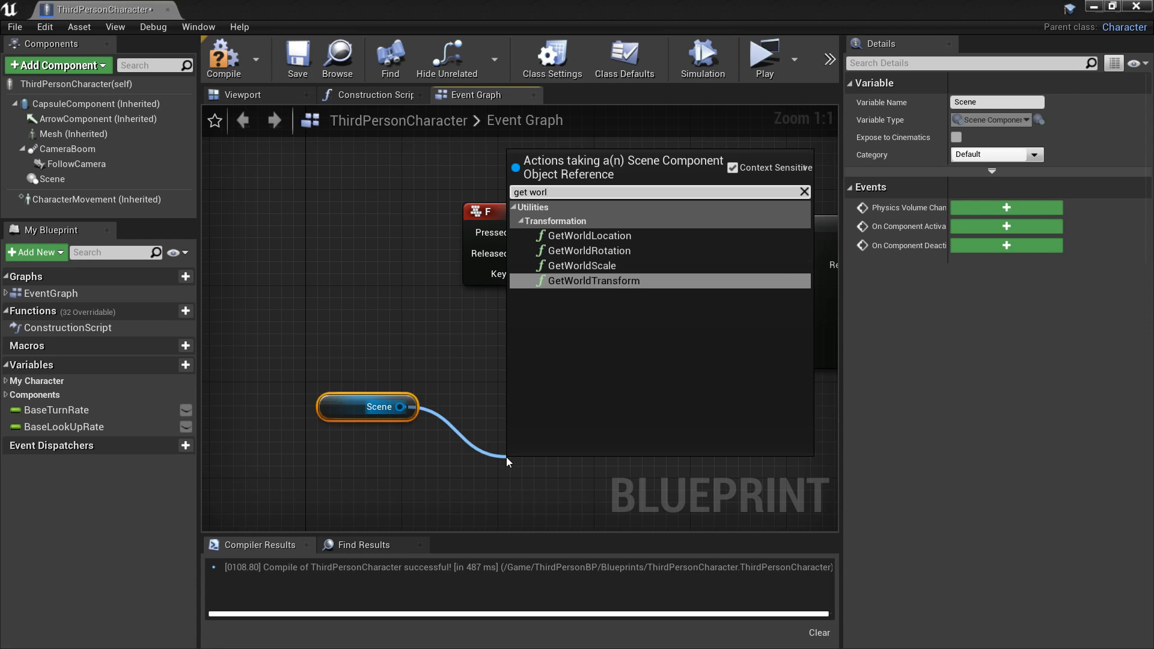
left_click(595, 280)
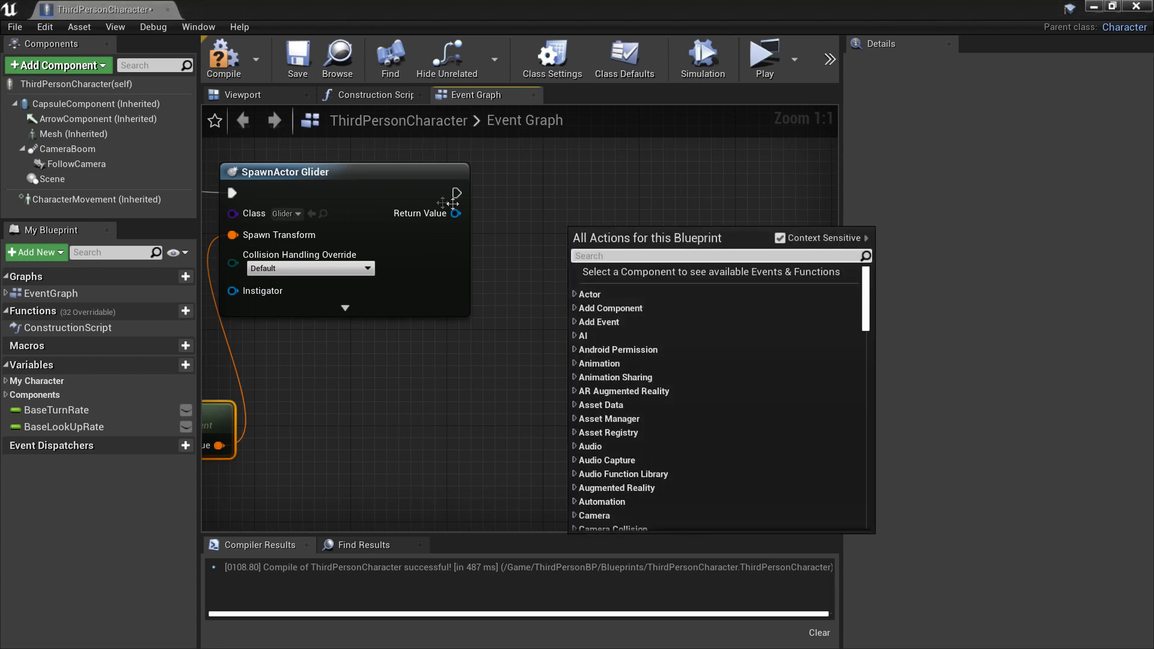
Attach the spawned glider to Get Player Character with Keep World location, rotation and scale rules.
type("attach to")
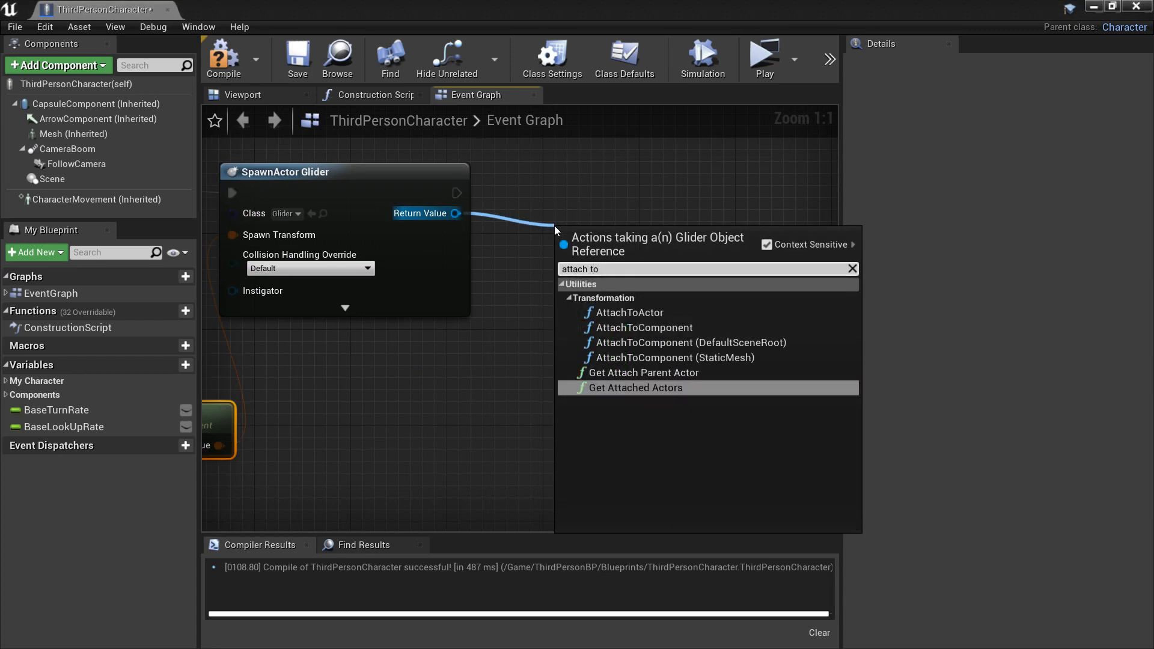
left_click(629, 313)
type("get playe")
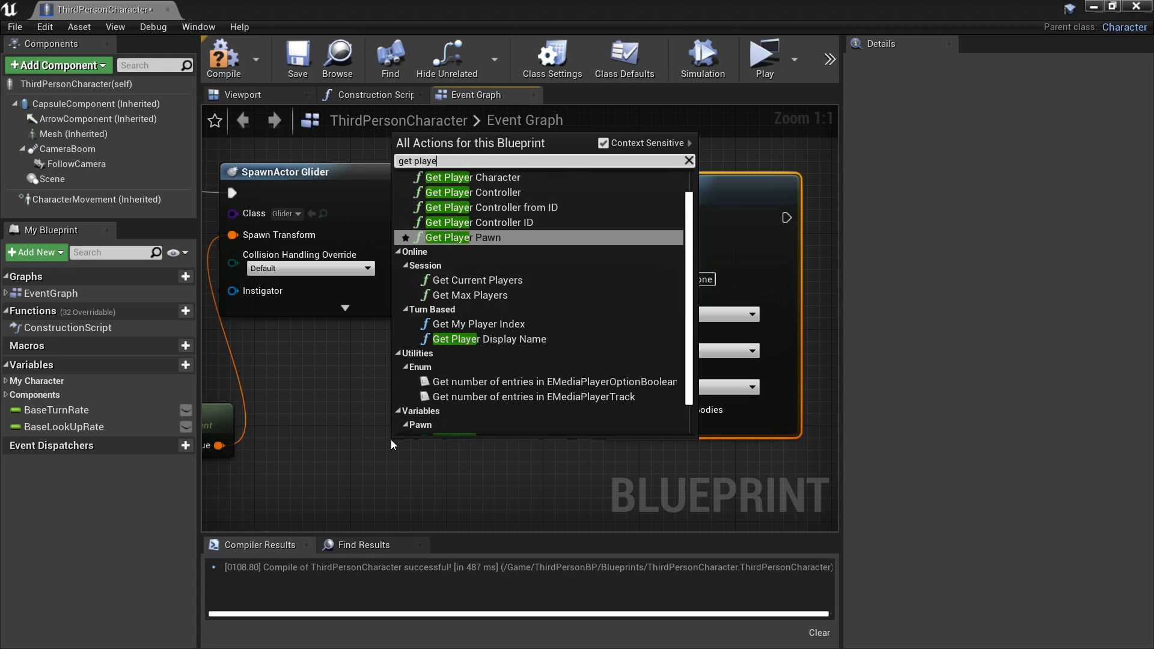
left_click(466, 177)
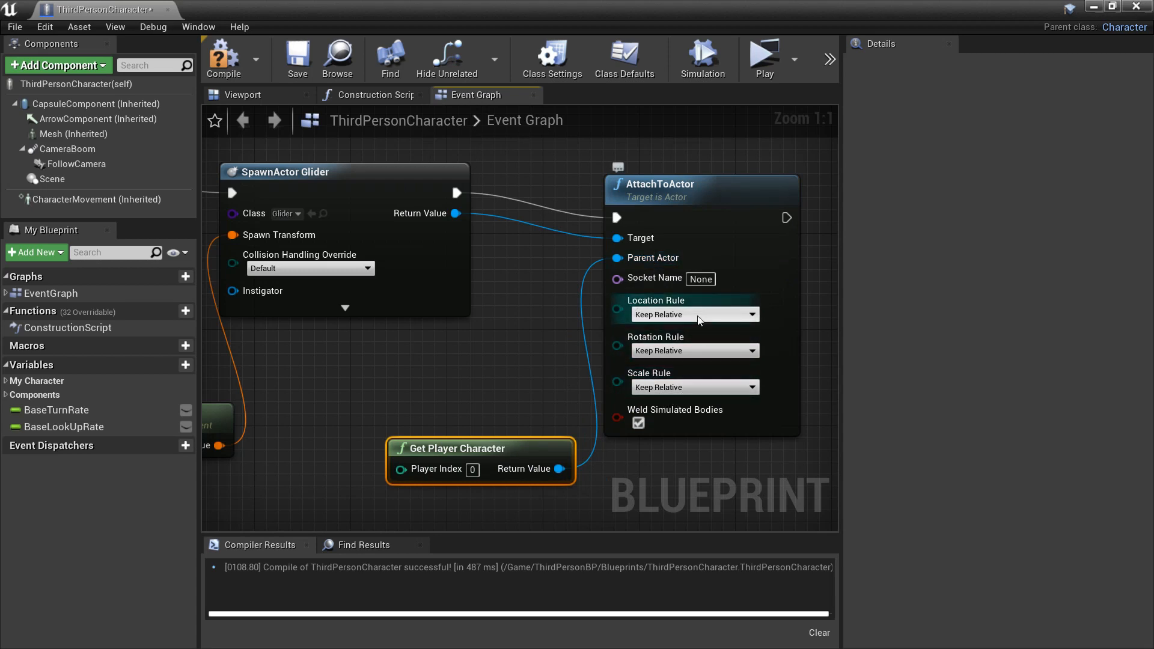
mouse_move(688, 350)
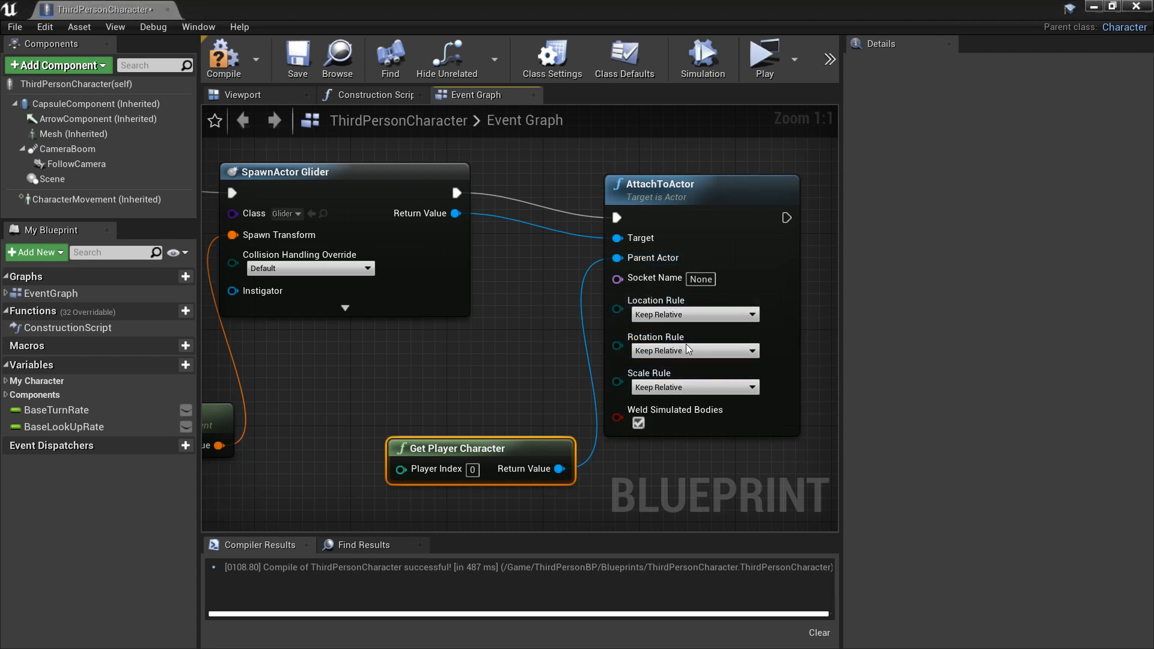
left_click(692, 314)
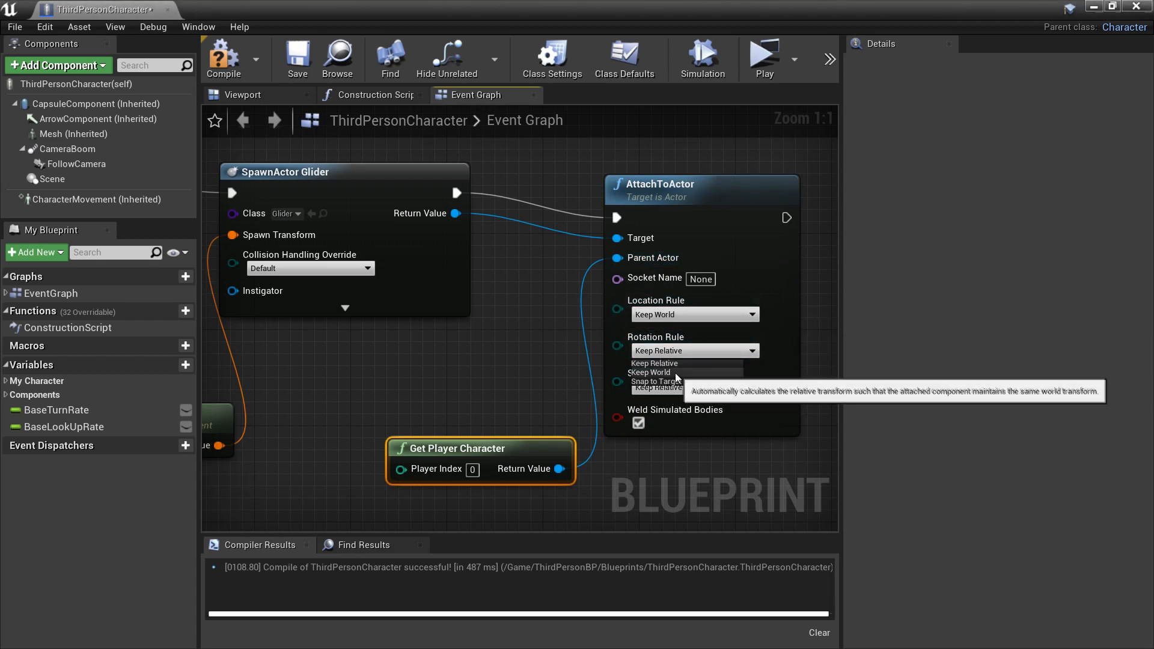
left_click(648, 371)
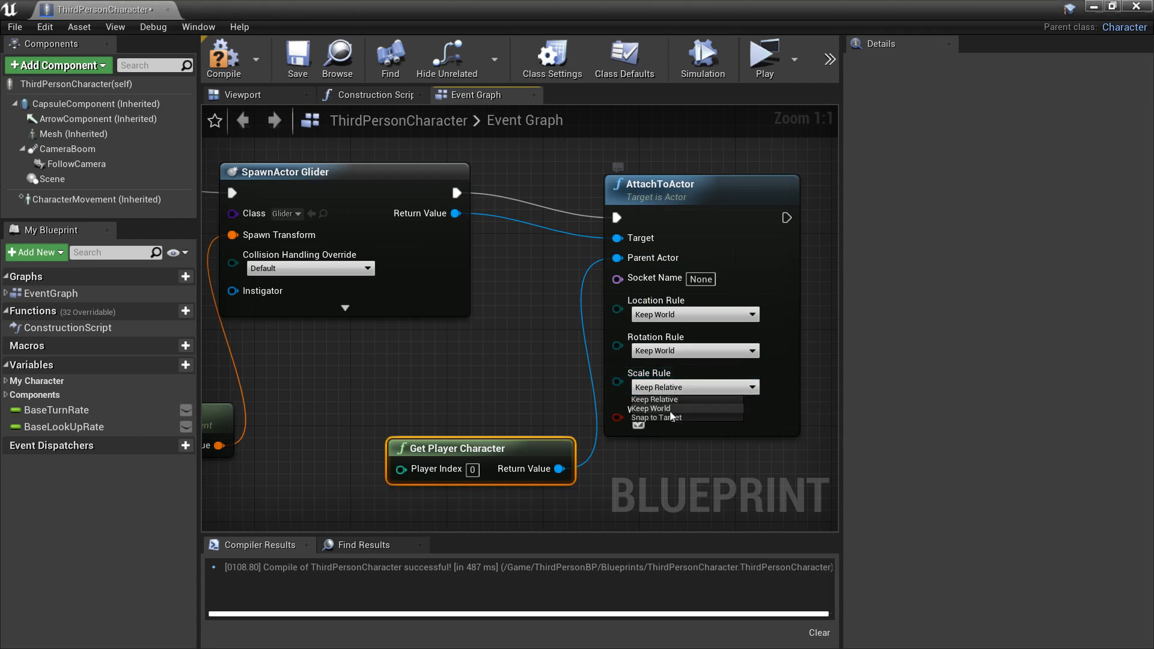
scroll("down", 3)
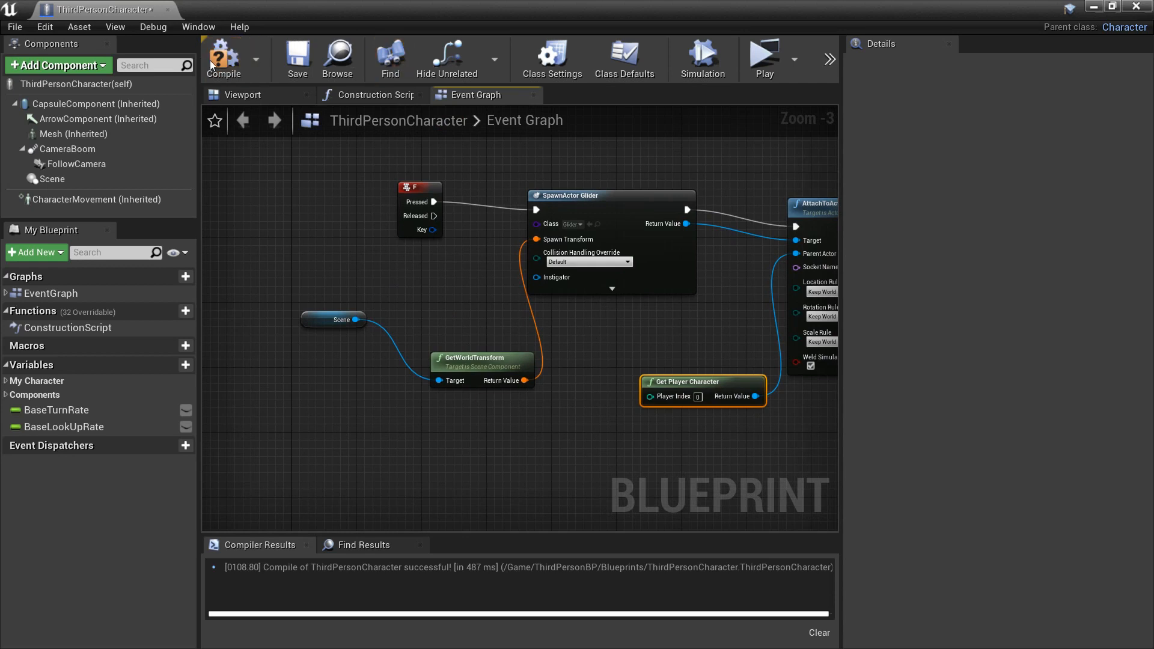
Compile the character, play-test the glider over the character, and close the preview.
left_click(763, 55)
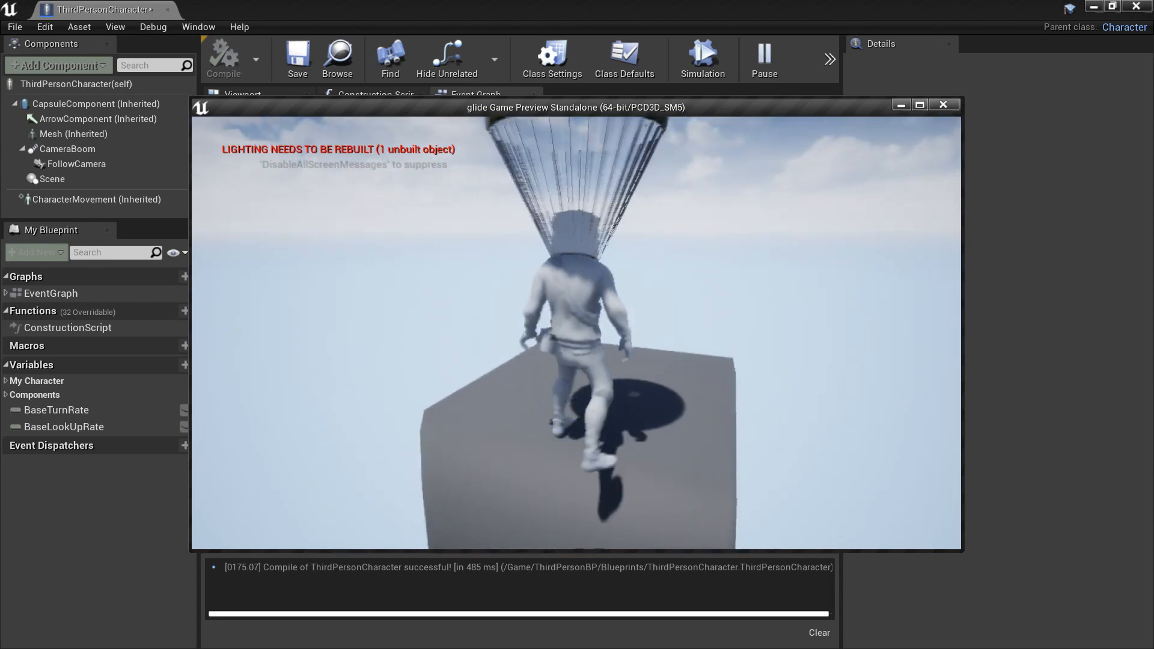
left_click(943, 105)
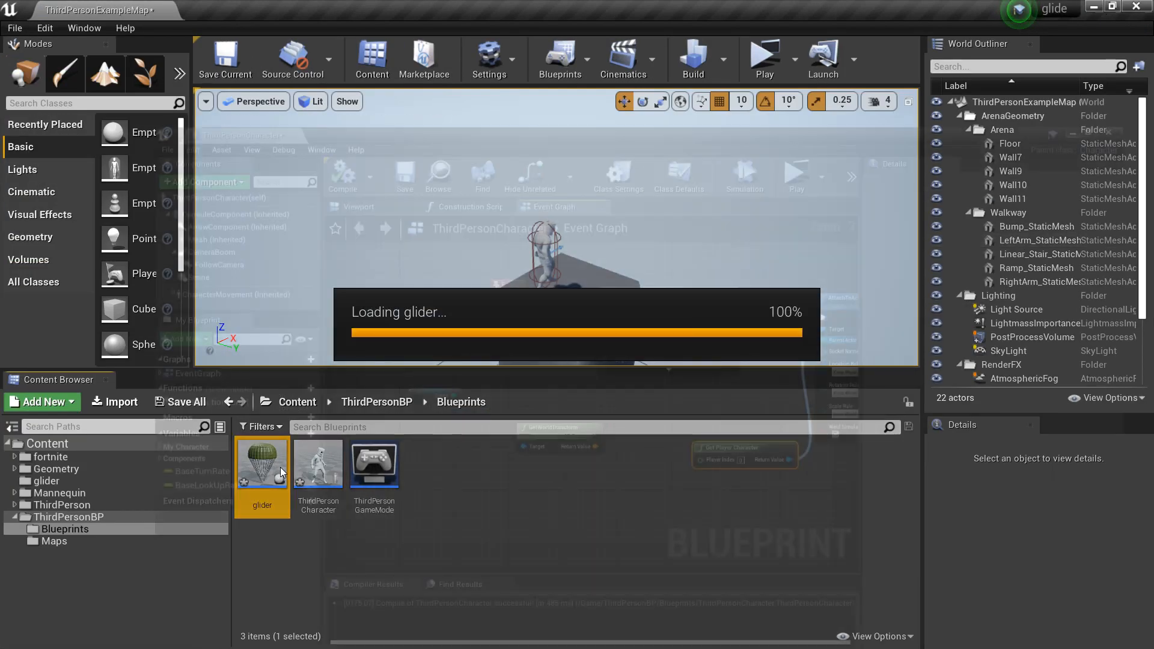
Set the glider's parachute StaticMesh to the NoCollision preset and close the glider tab.
double_click(262, 464)
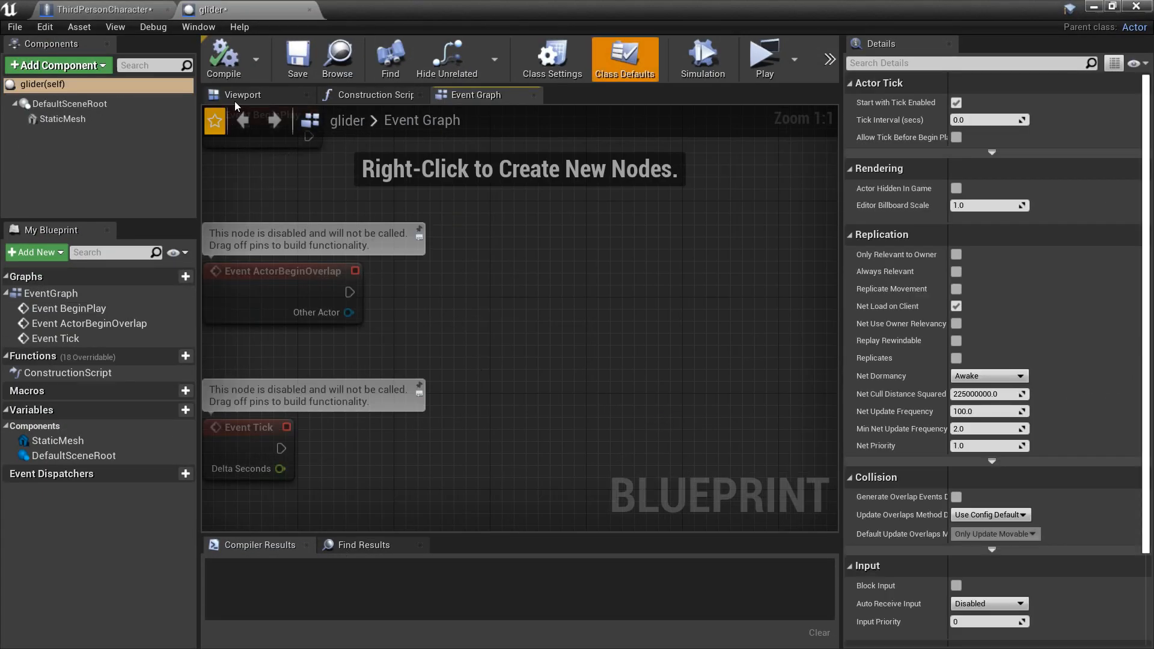
left_click(243, 94)
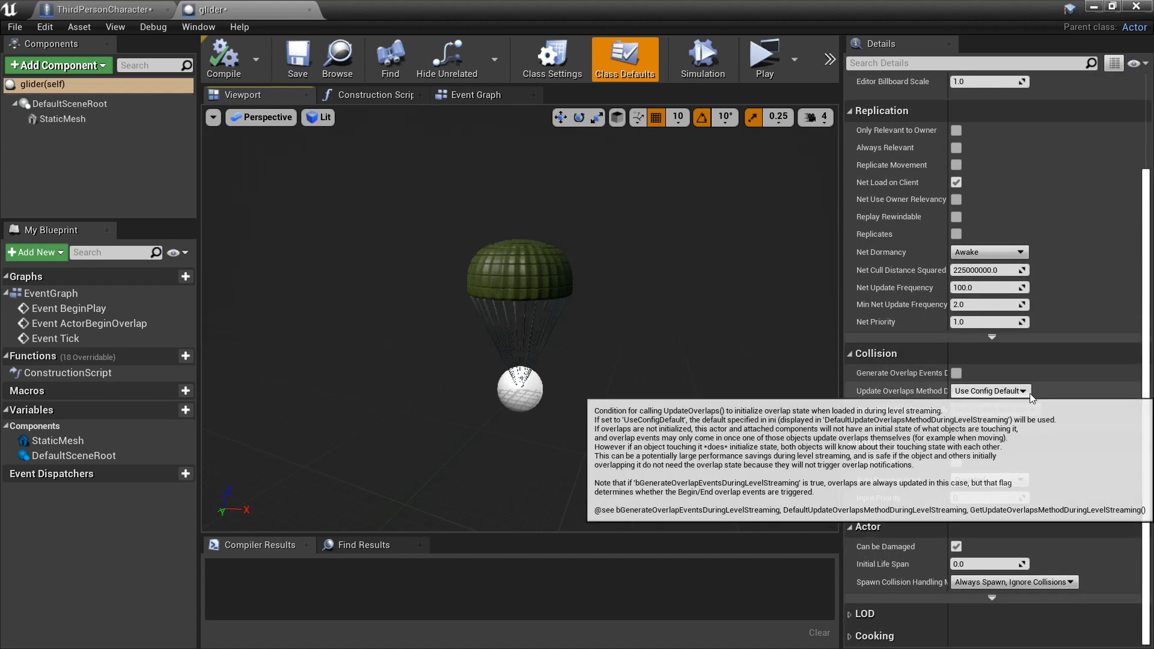
left_click(63, 119)
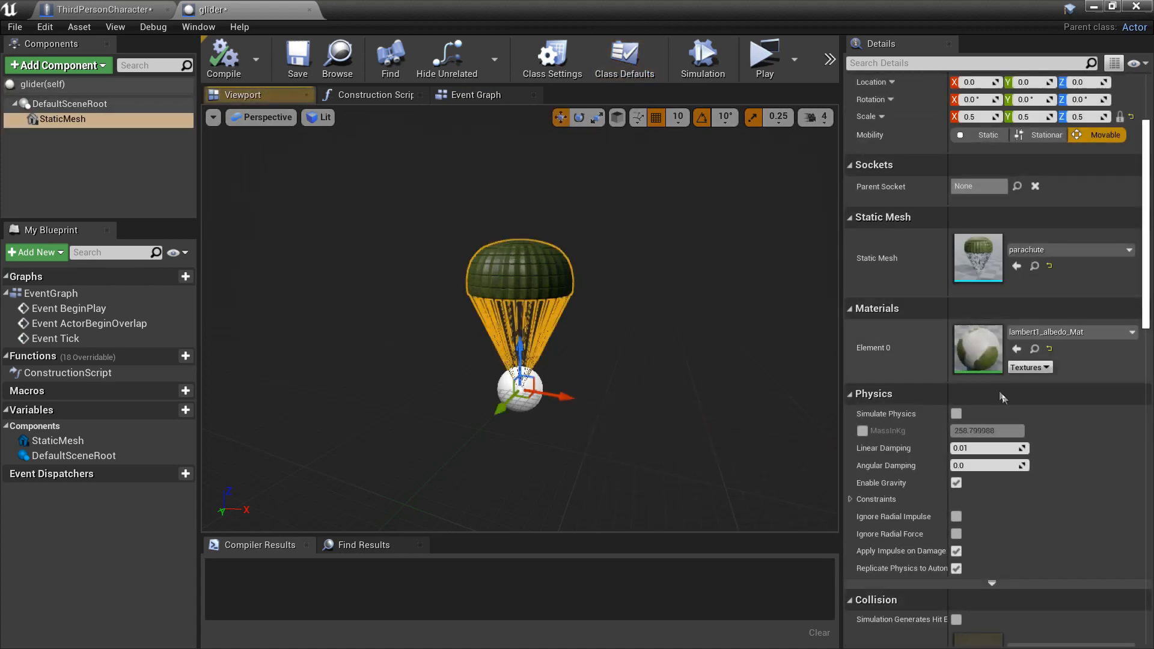
left_click(989, 468)
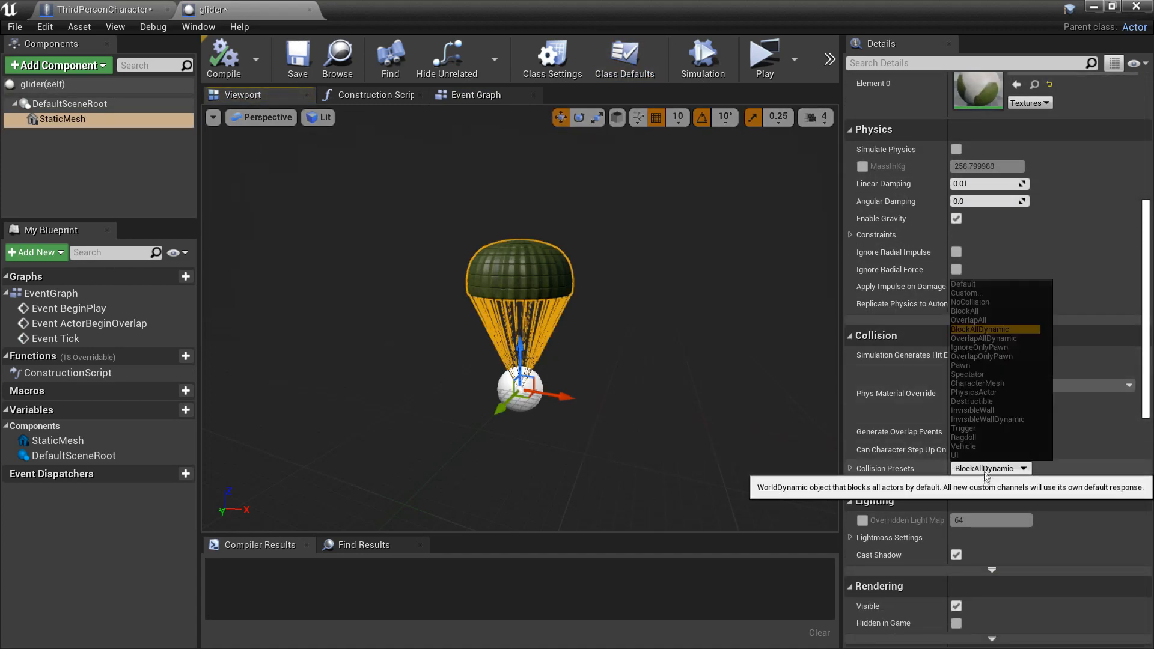
left_click(970, 302)
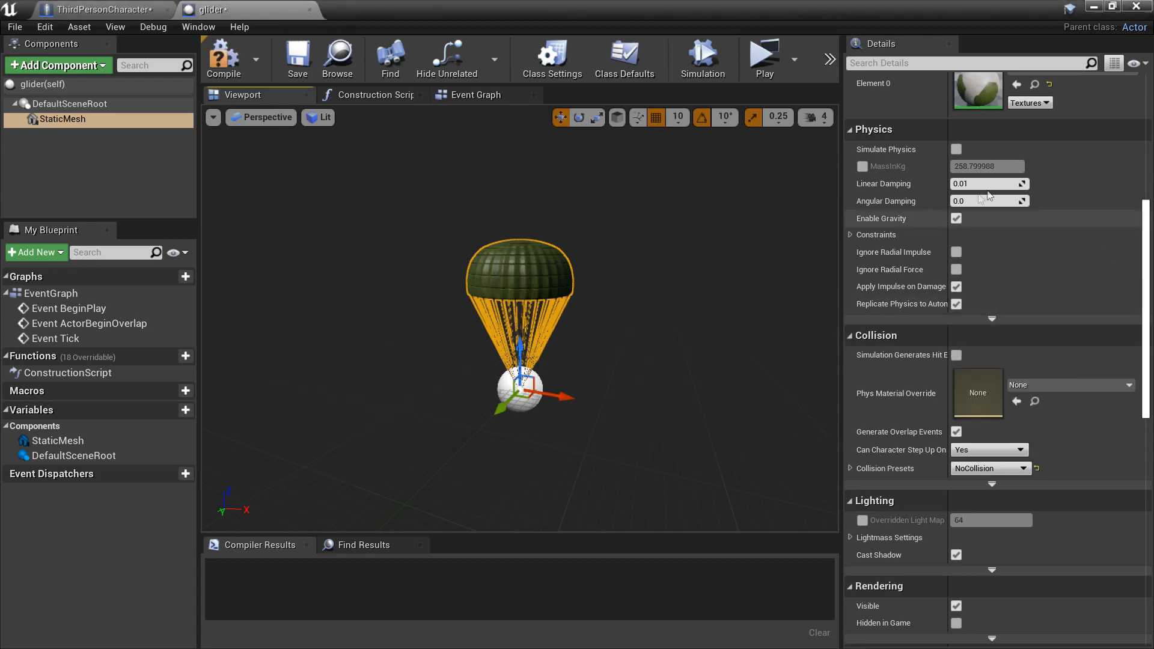
mouse_move(224, 59)
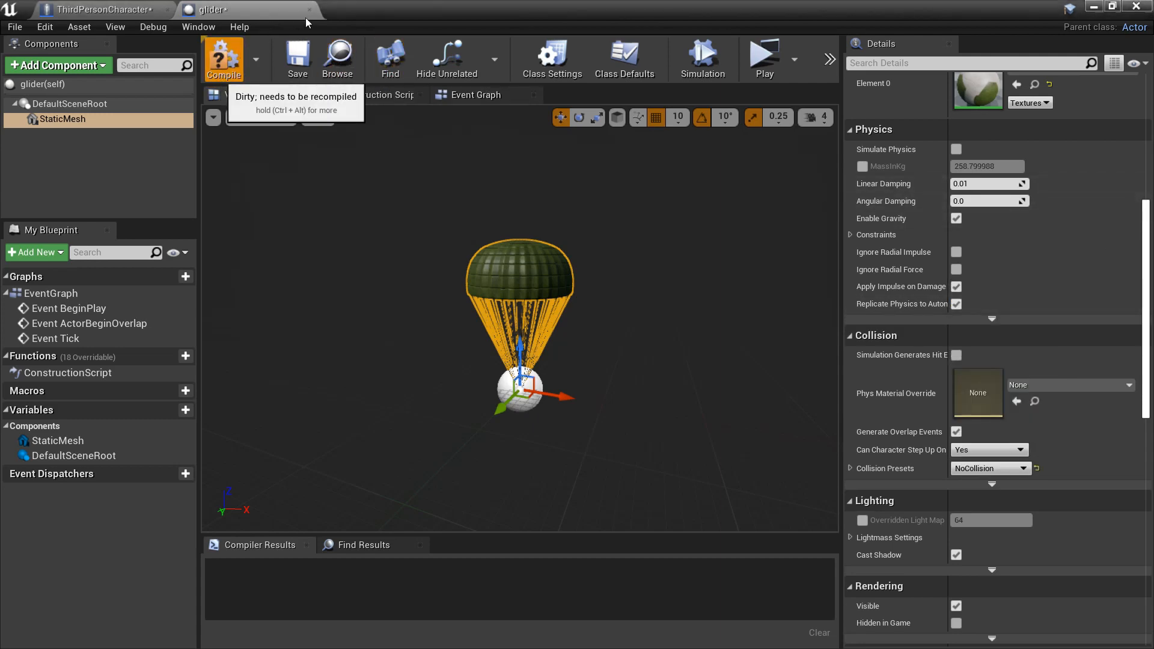
left_click(97, 9)
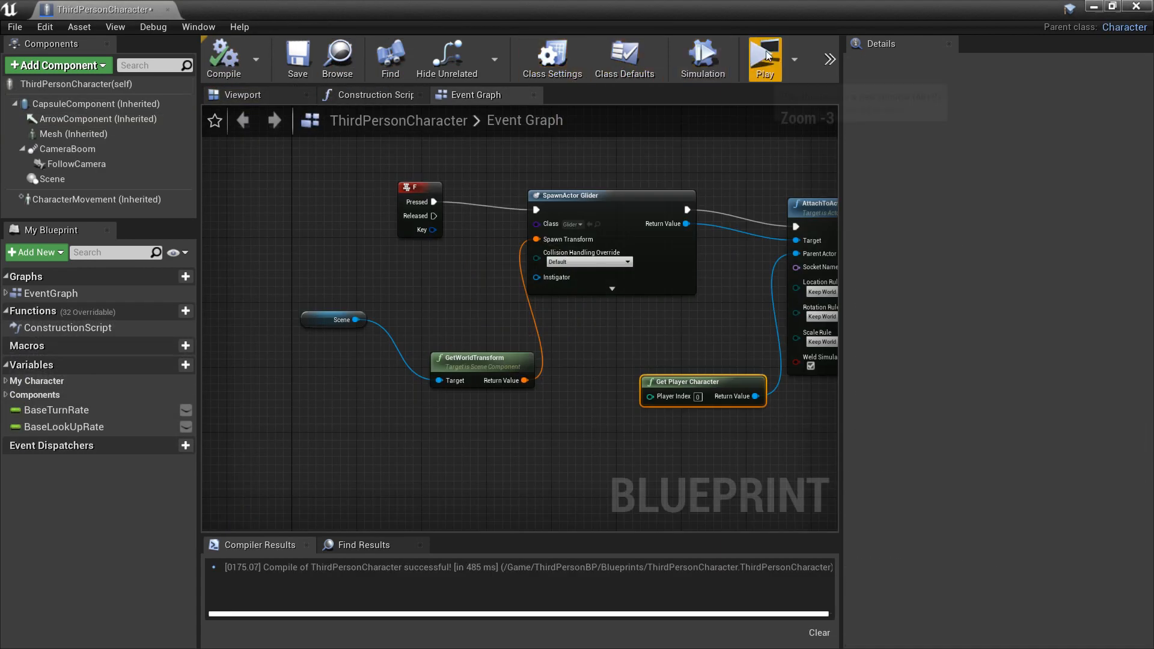
Play-test, then gate the F spawn with Do Once and a Branch on Is Falling.
left_click(764, 53)
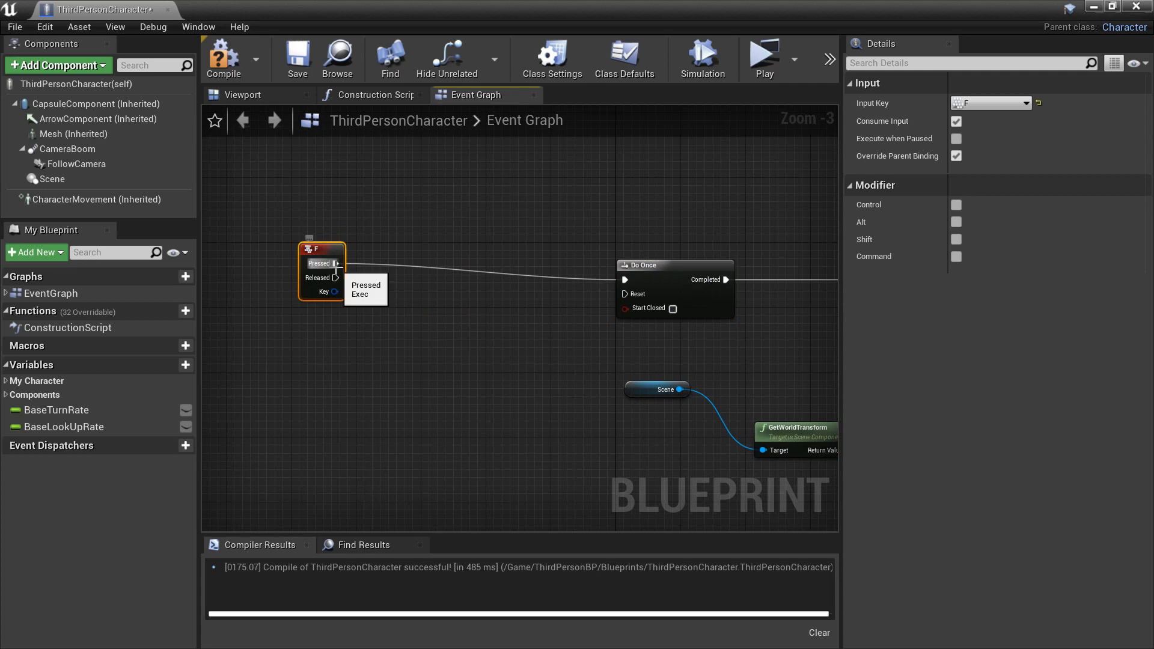
type("bran")
type("is fa")
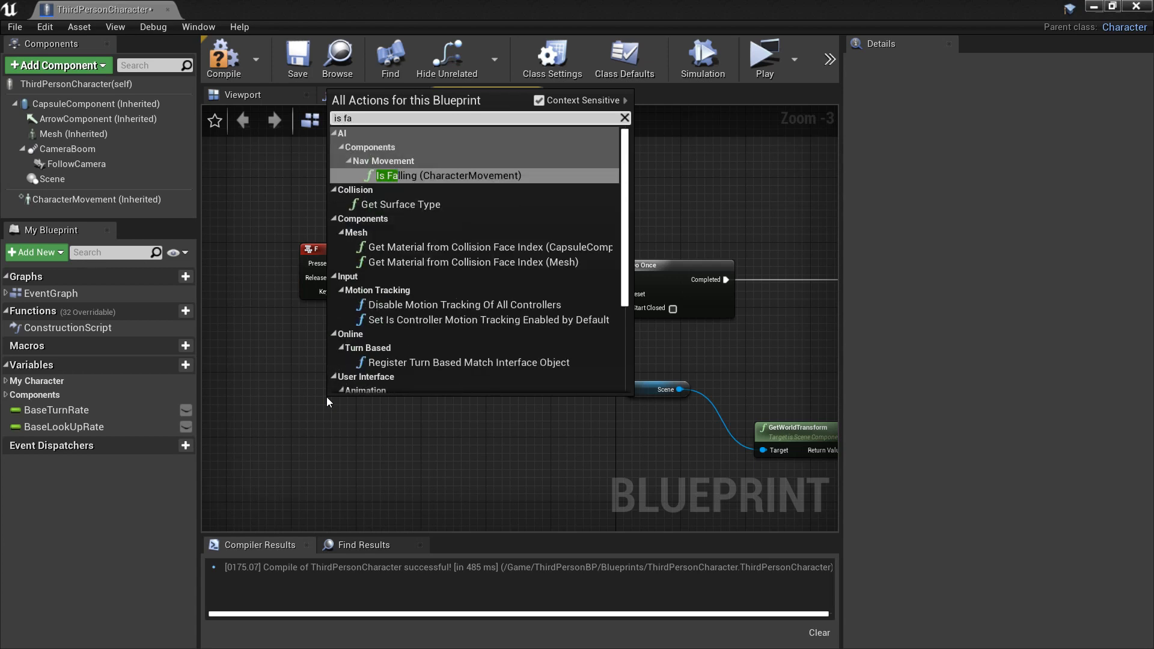
left_click(447, 175)
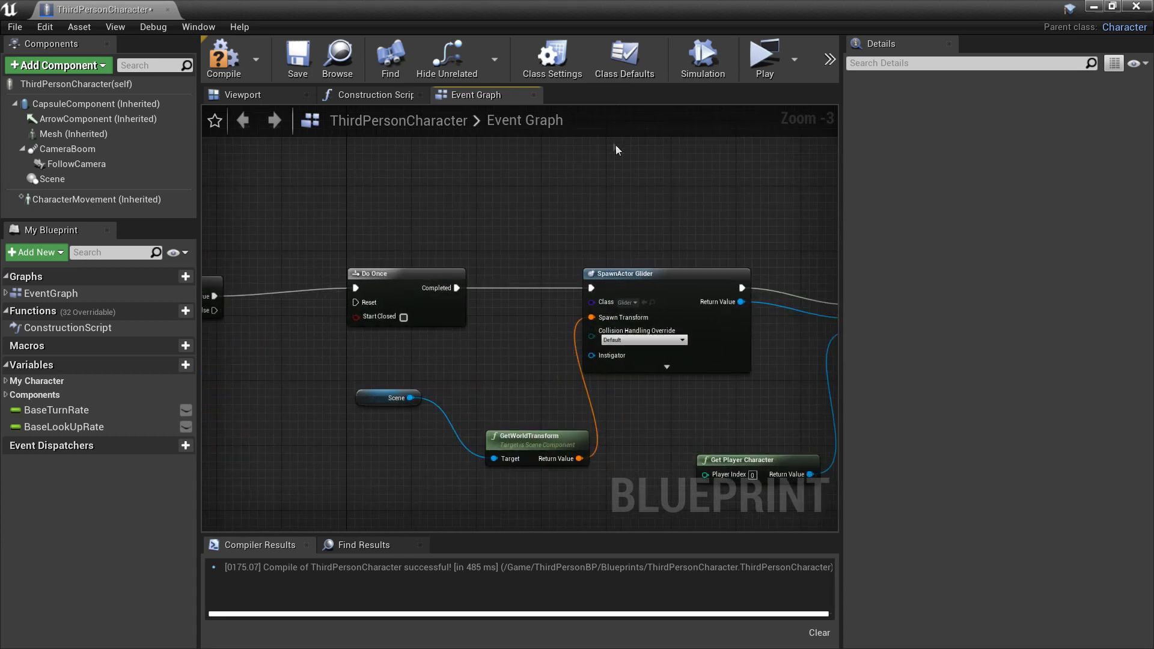
Wire Event On Landed to the Do Once Reset and add a T keyboard event.
scroll("down", 3)
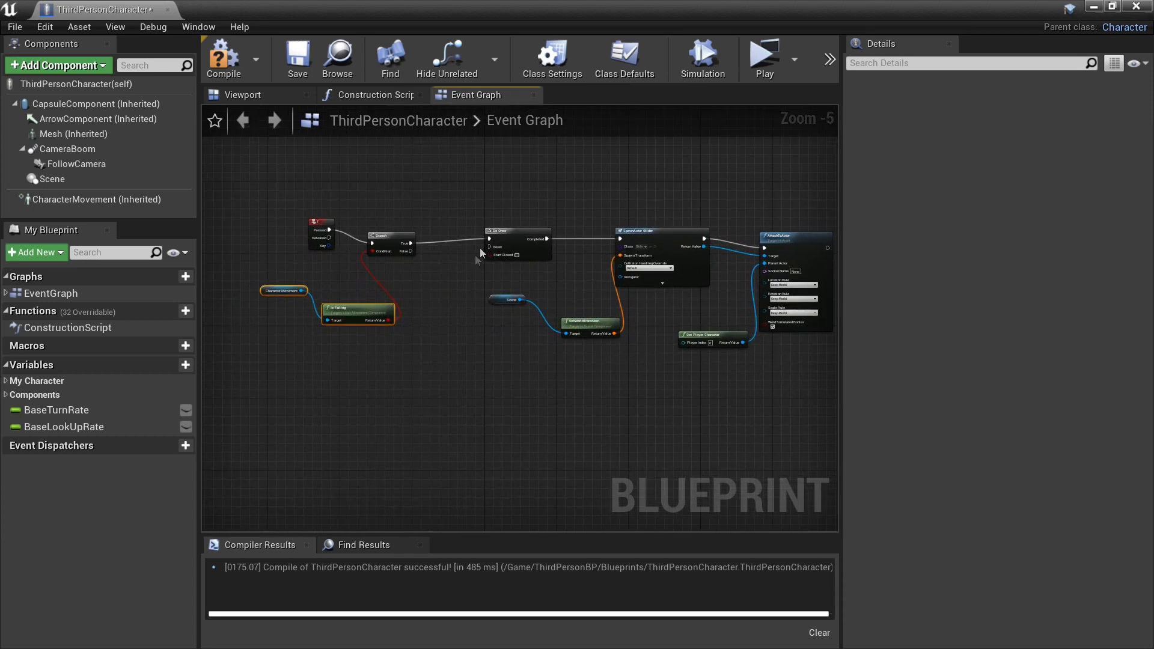
scroll("up", 3)
type("t key")
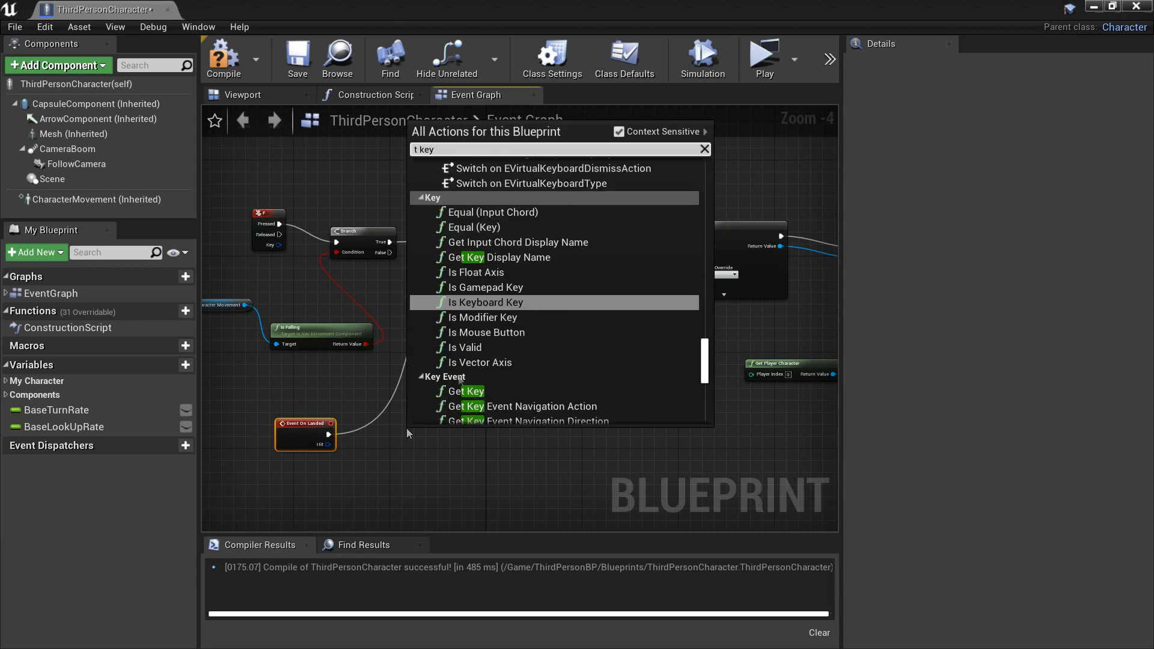
scroll("down", 3)
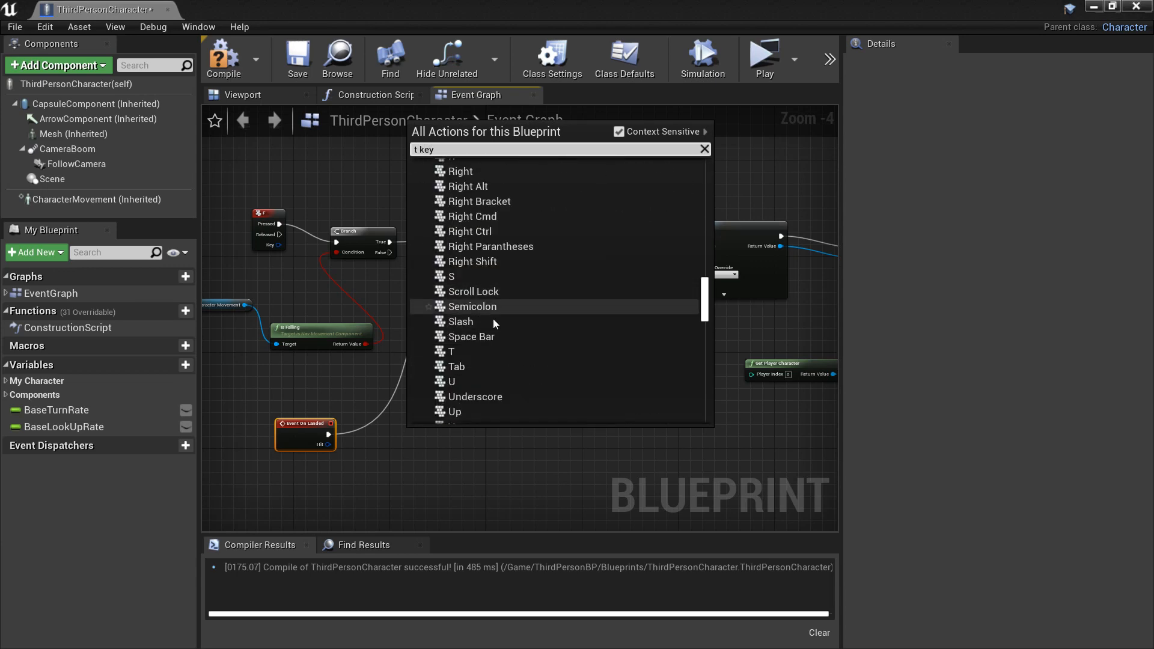
left_click(452, 351)
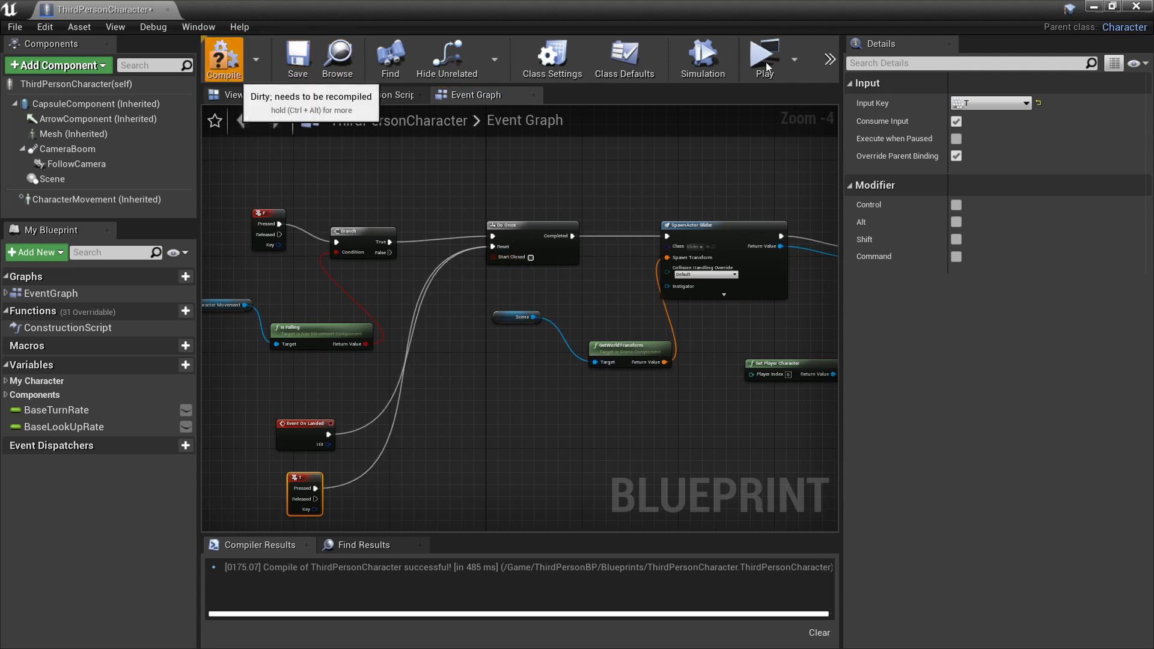
Wire On Landed and T Pressed into a DestroyActor on the glider reference, then play-test it.
left_click(764, 53)
type("destroy actor")
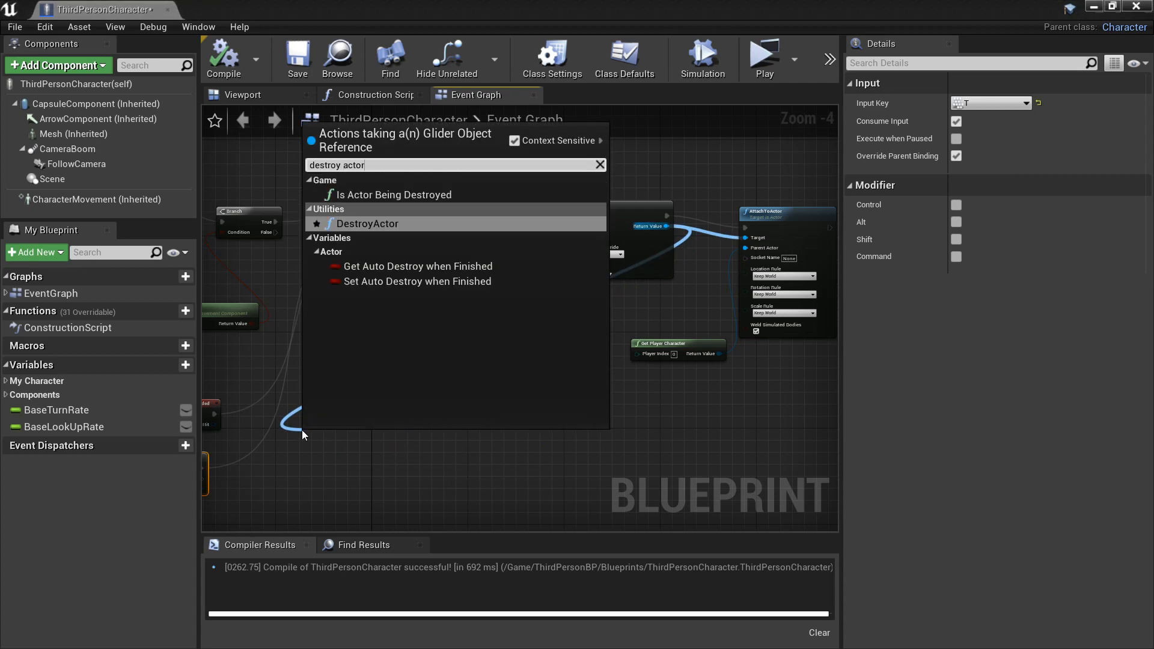
left_click(368, 224)
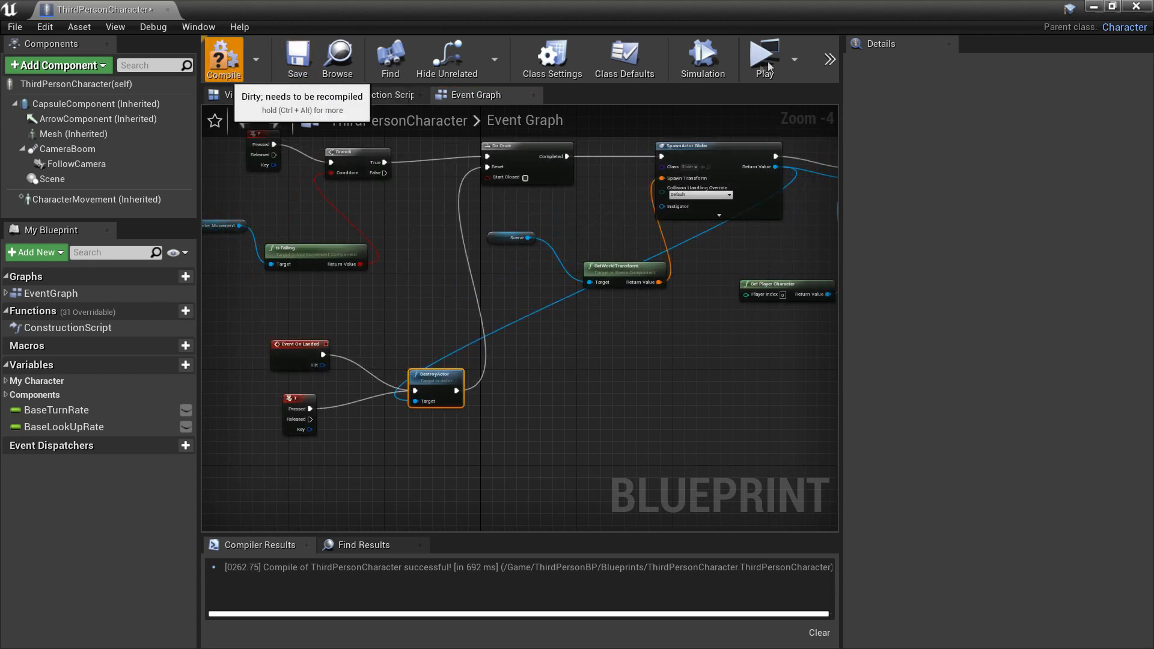
left_click(764, 53)
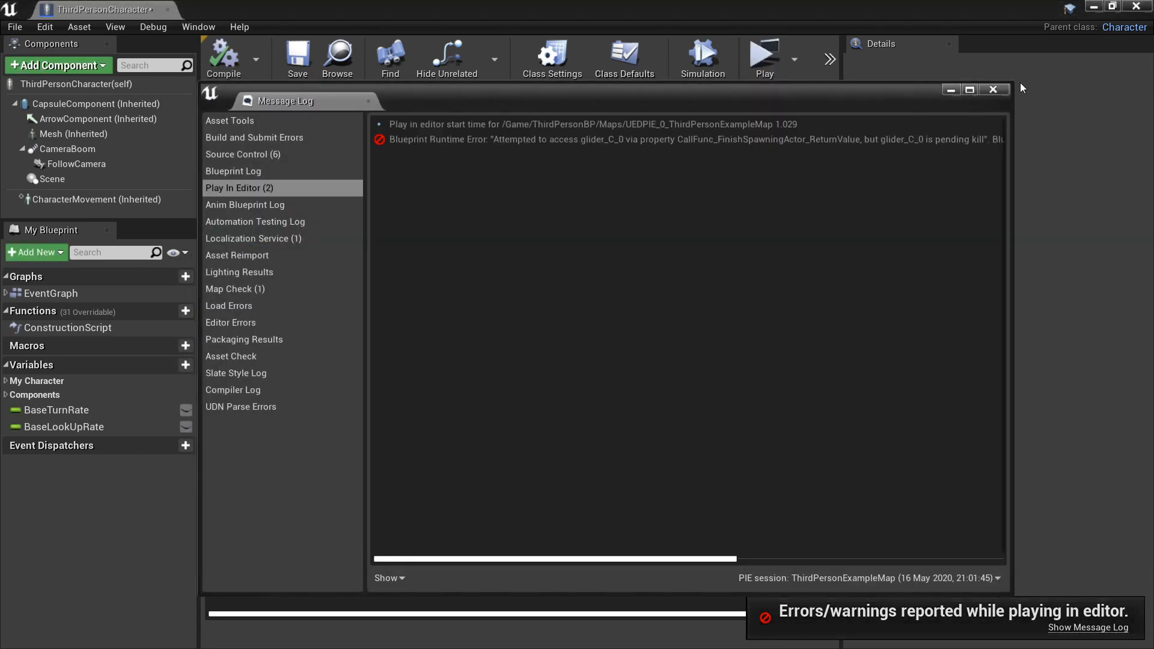
Close the Message Log so the recompiled Event Graph with the glider nodes shows again.
left_click(993, 89)
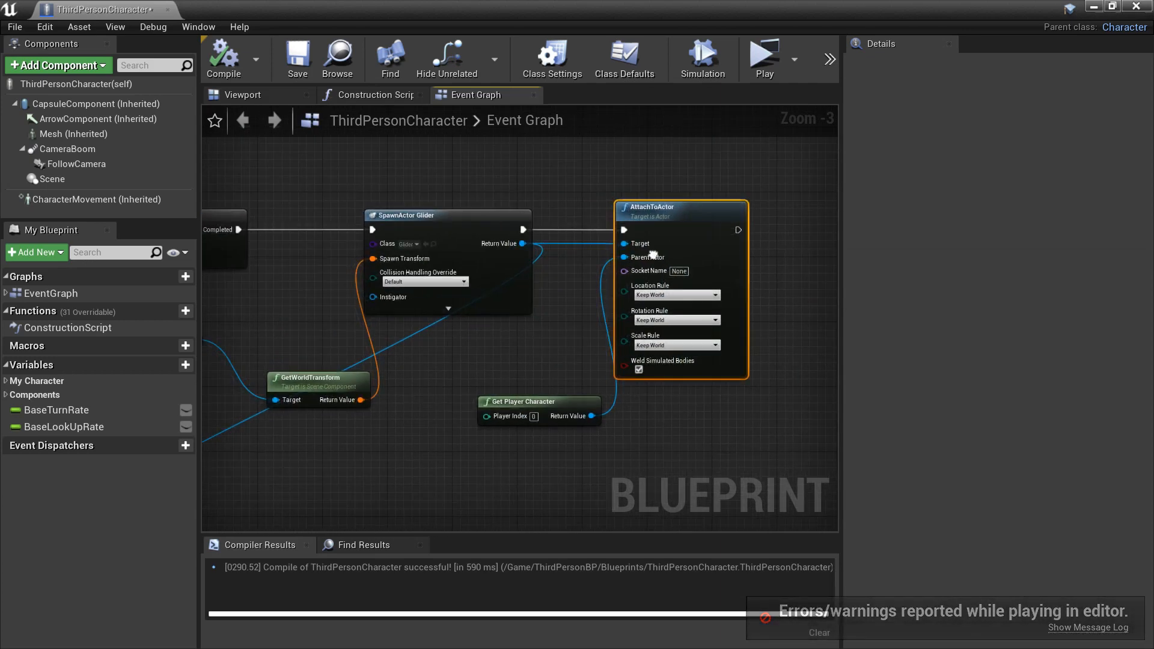
After AttachToActor, set Character Movement velocity from a Lerp of the current Get Velocity.
left_click(96, 200)
type("get ve")
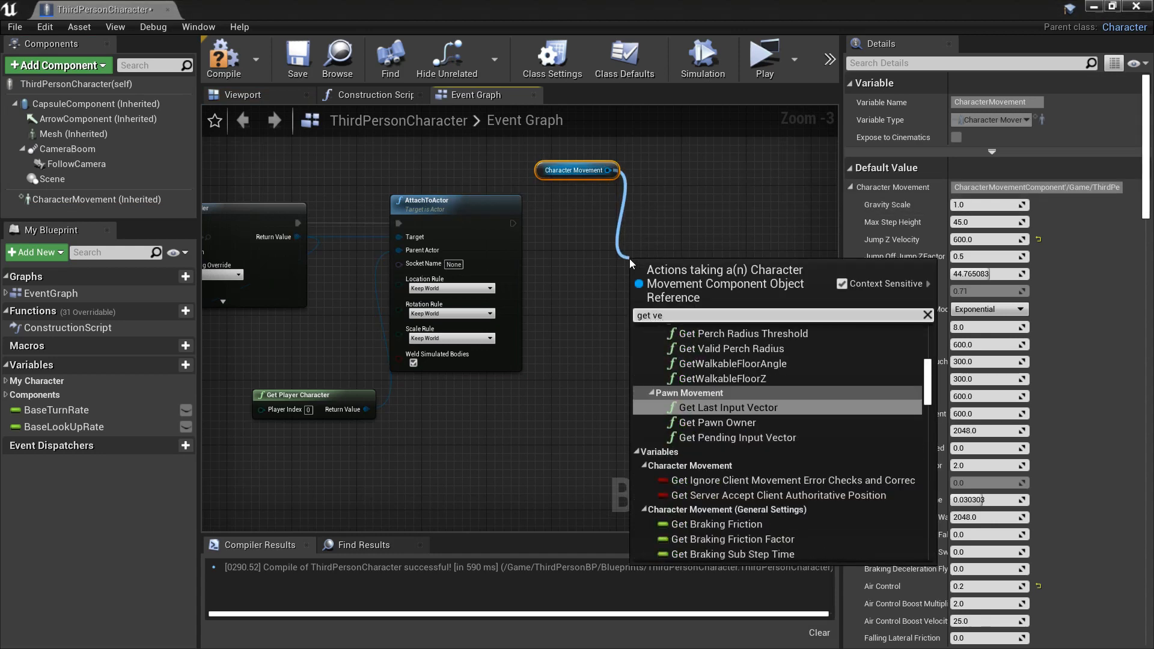
type("locity")
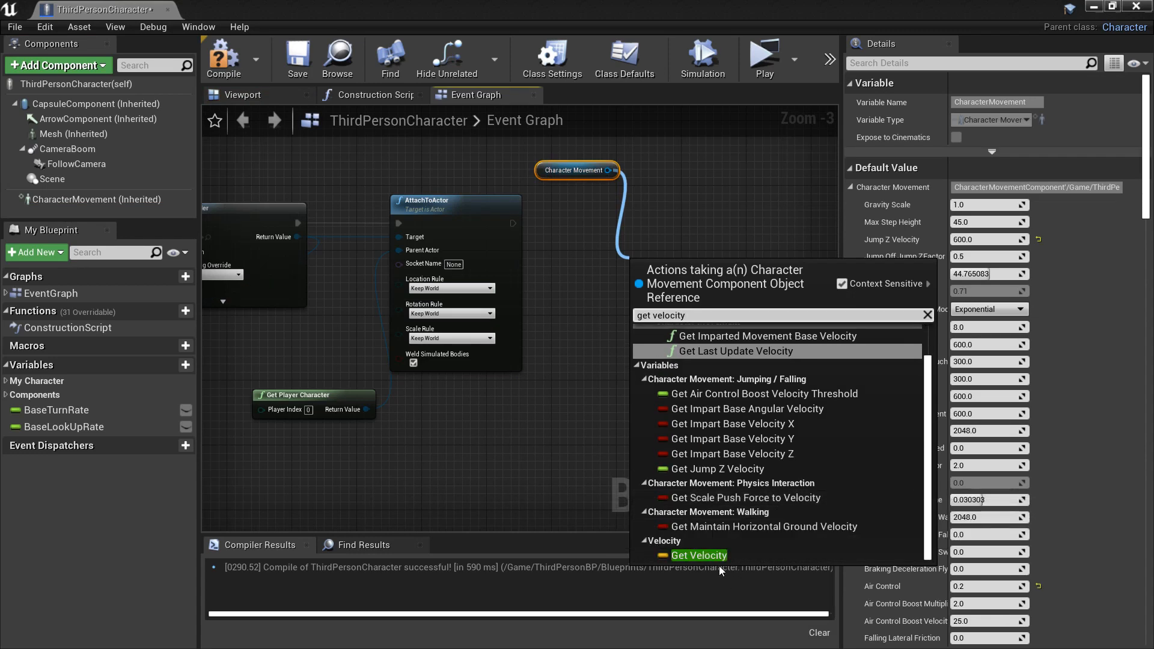
left_click(697, 556)
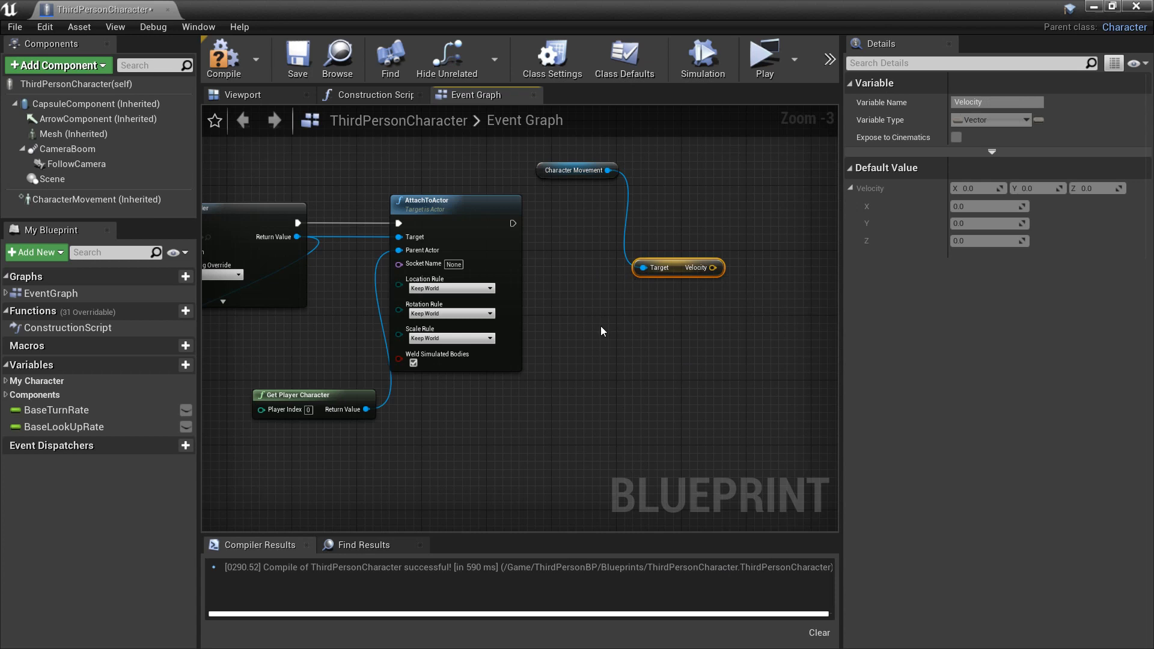
mouse_move(634, 197)
type("set")
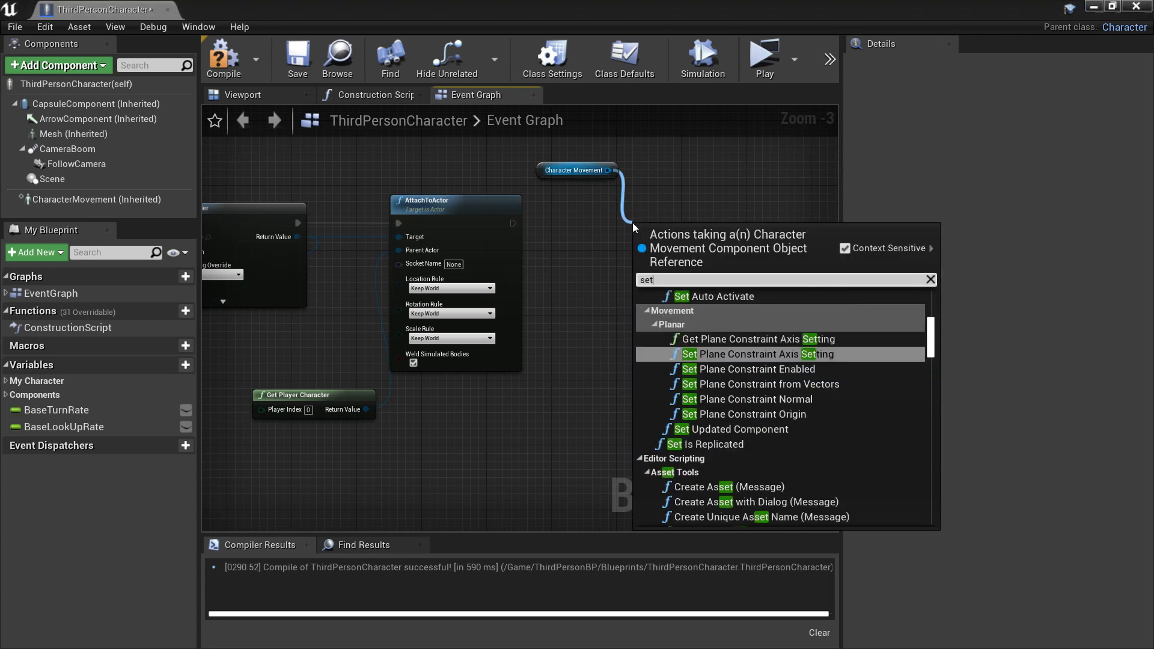
type("velo")
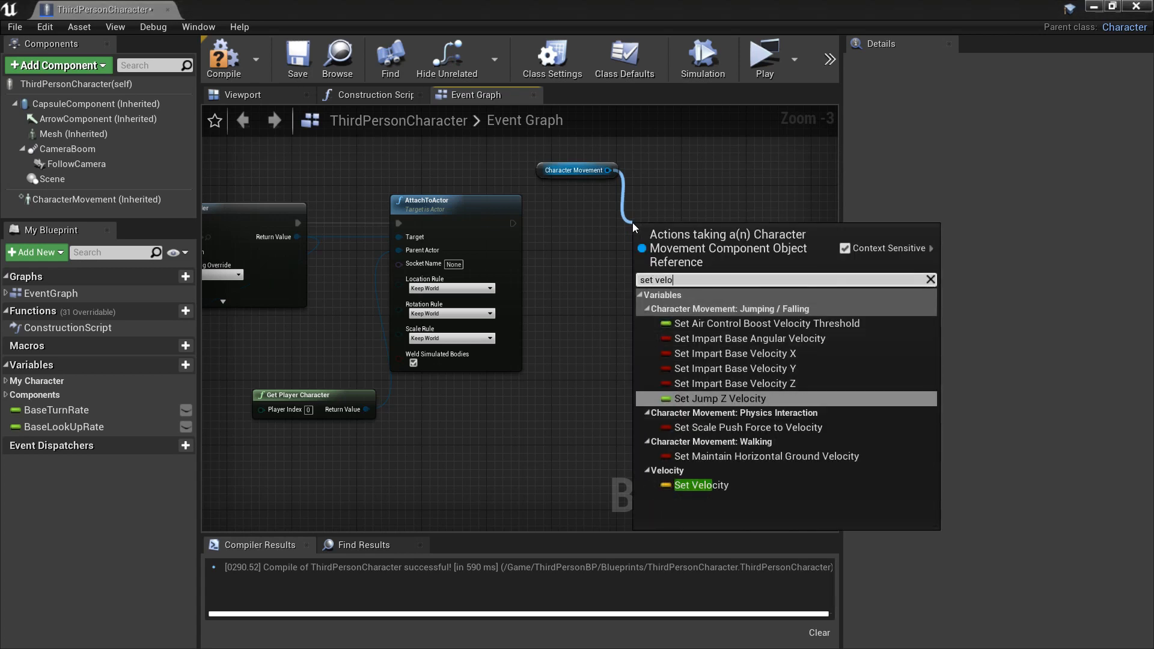
left_click(699, 485)
type("get player")
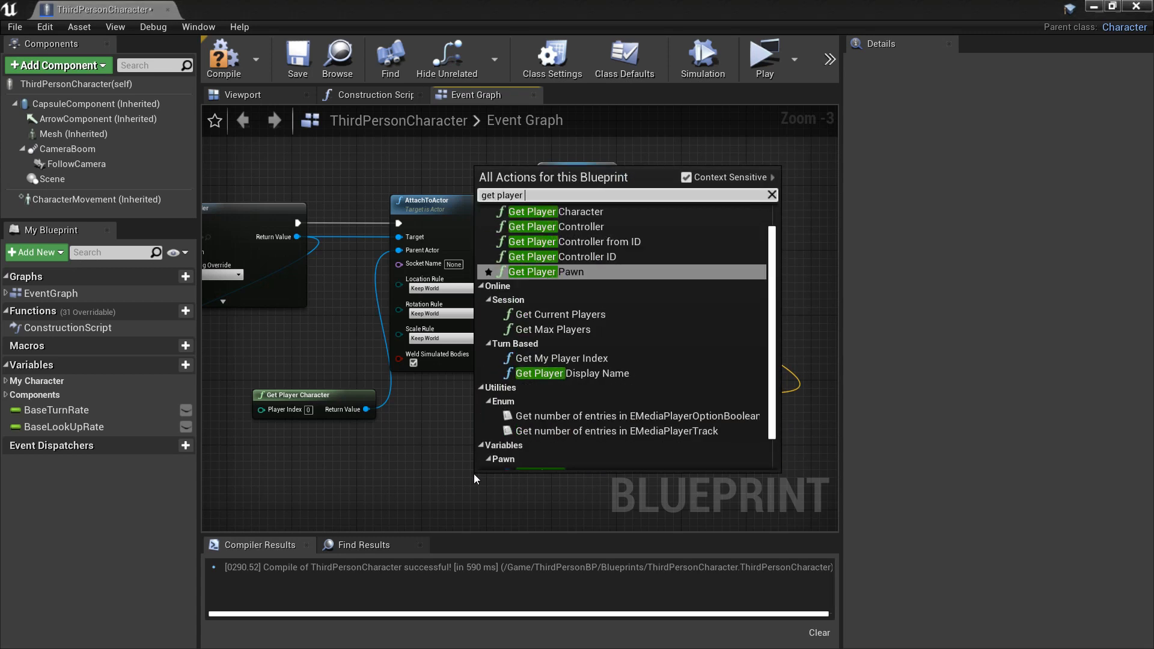
type("v")
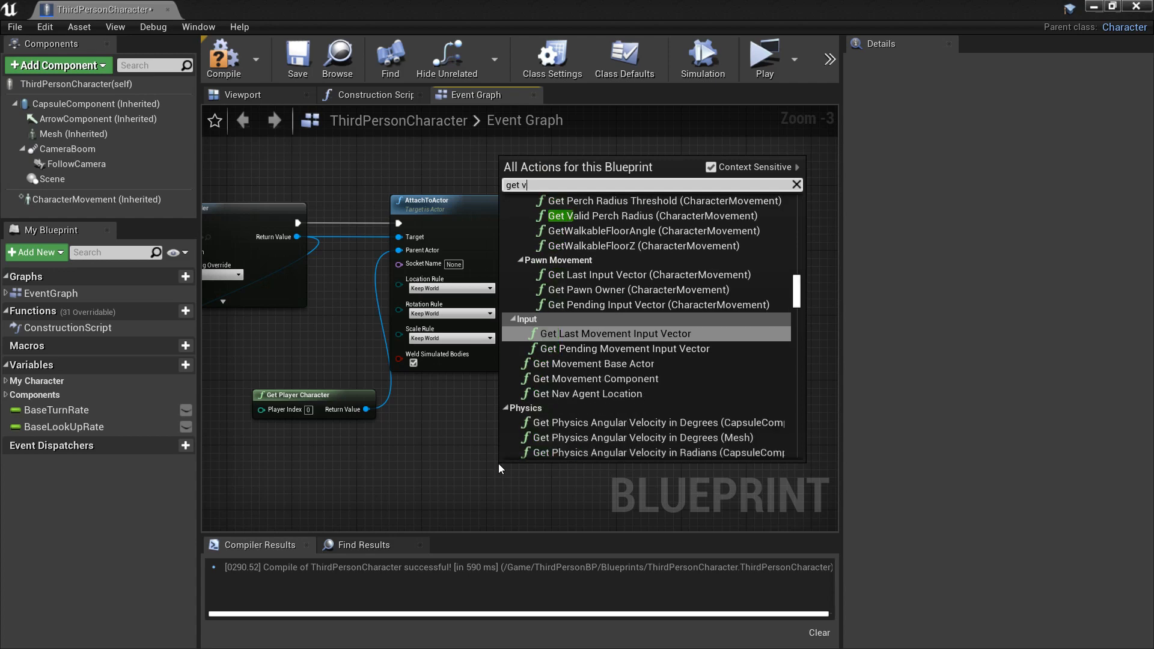
left_click(620, 333)
type("set air")
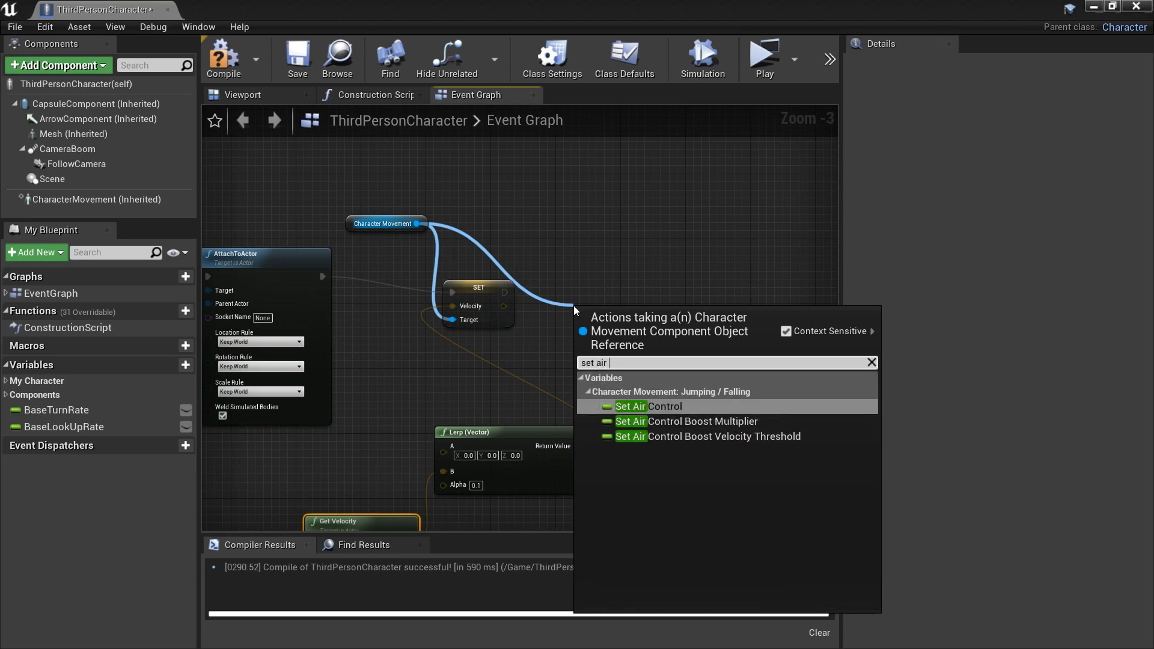
Add Set Air Control at 0.3 and Set Gravity Scale at 0.01 for gliding.
left_click(647, 406)
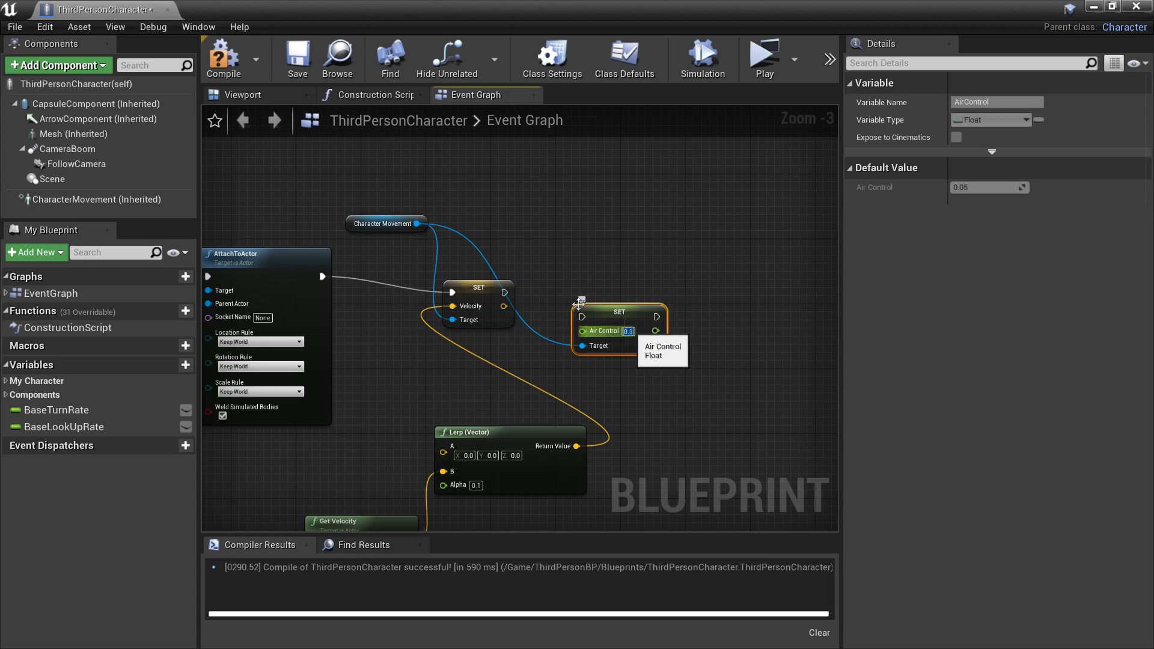
left_click(485, 287)
type("set grav")
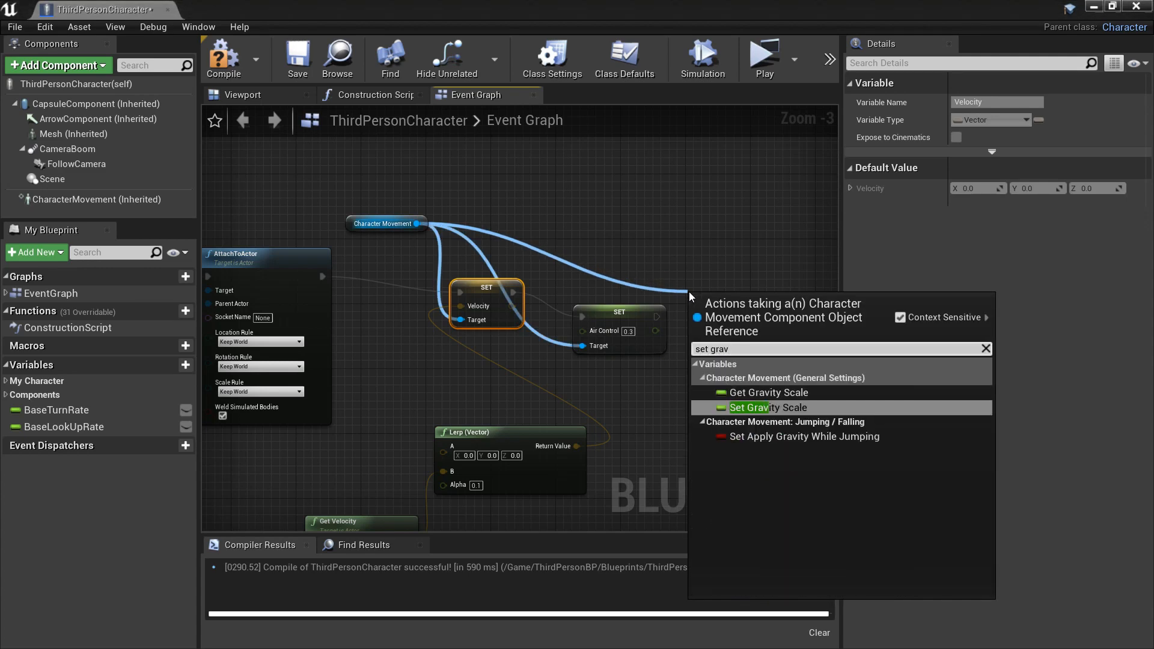
left_click(768, 407)
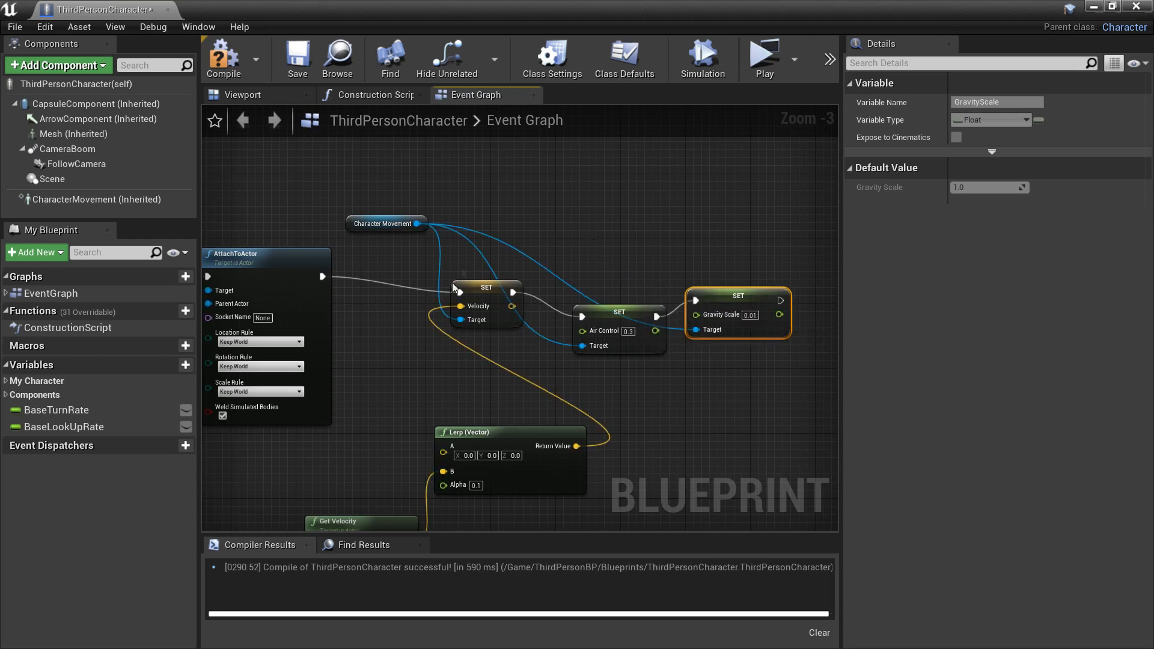
scroll("down", 3)
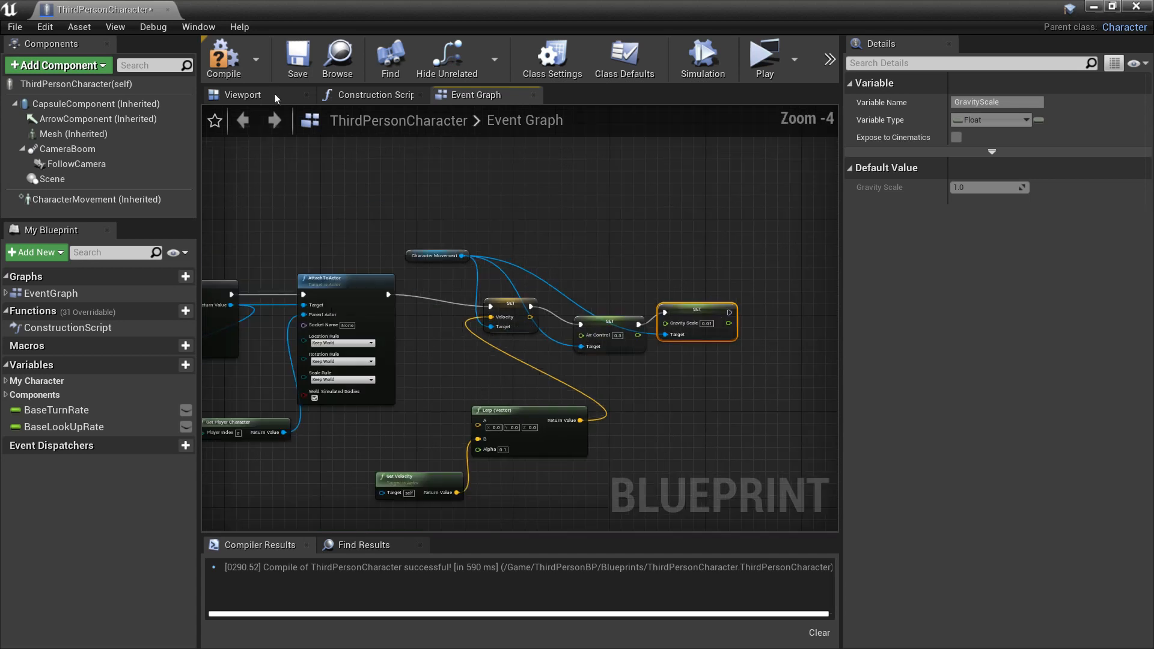
Paste the Air Control (0.2) and Gravity Scale setters after DestroyActor and recompile.
left_click(223, 58)
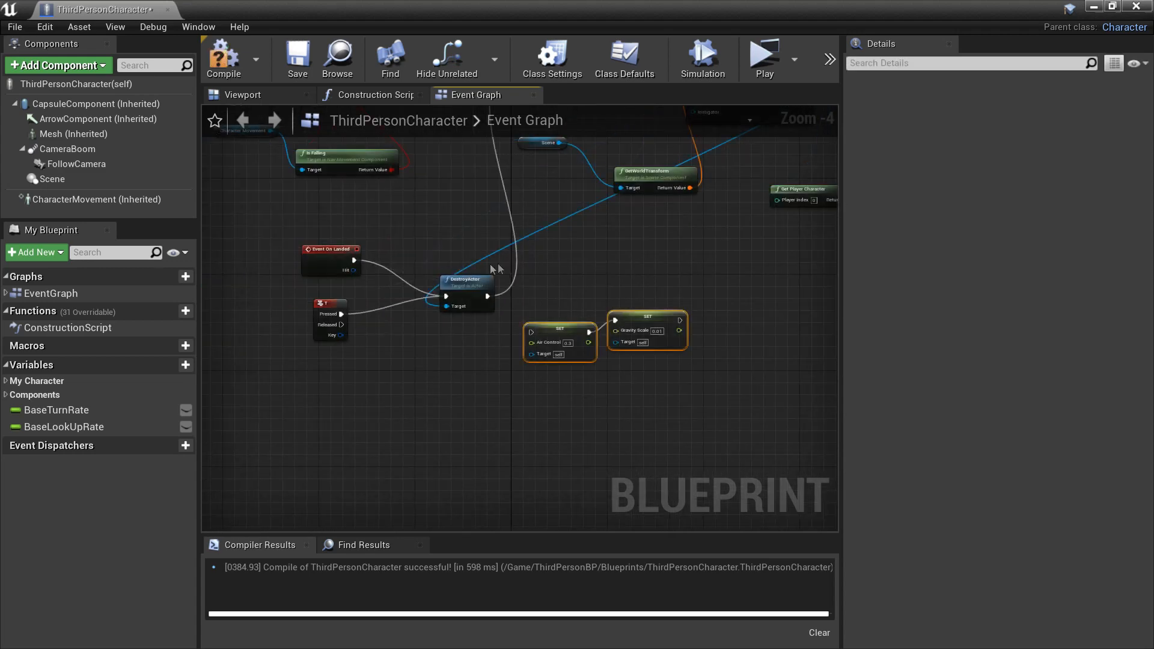
scroll("up", 3)
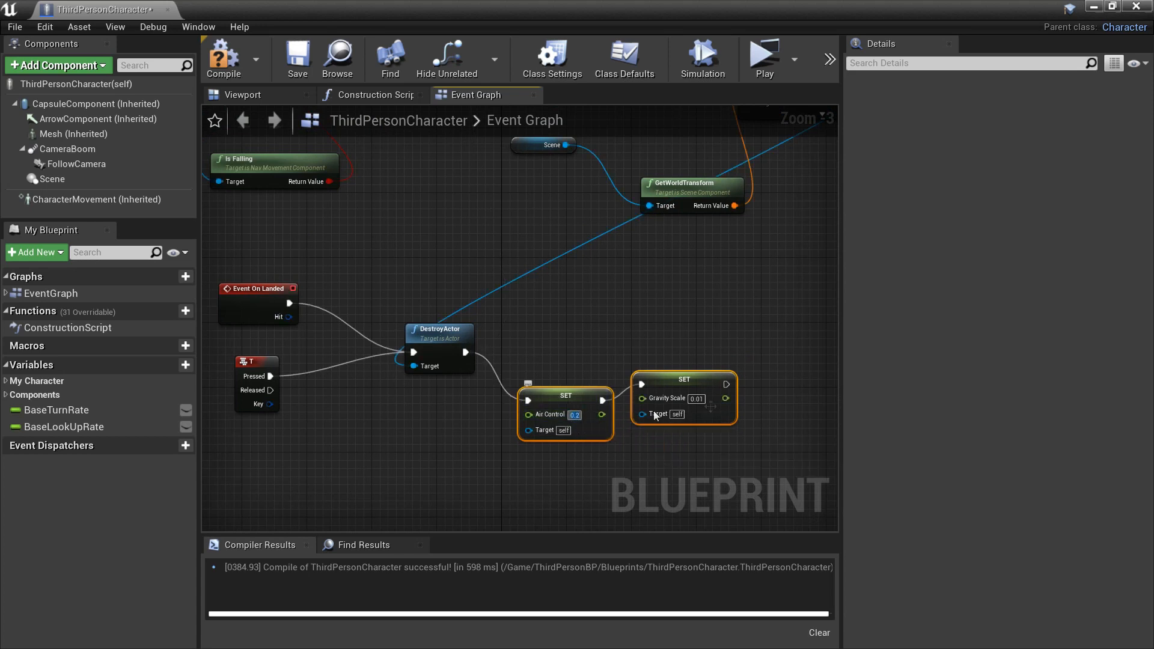
mouse_move(666, 398)
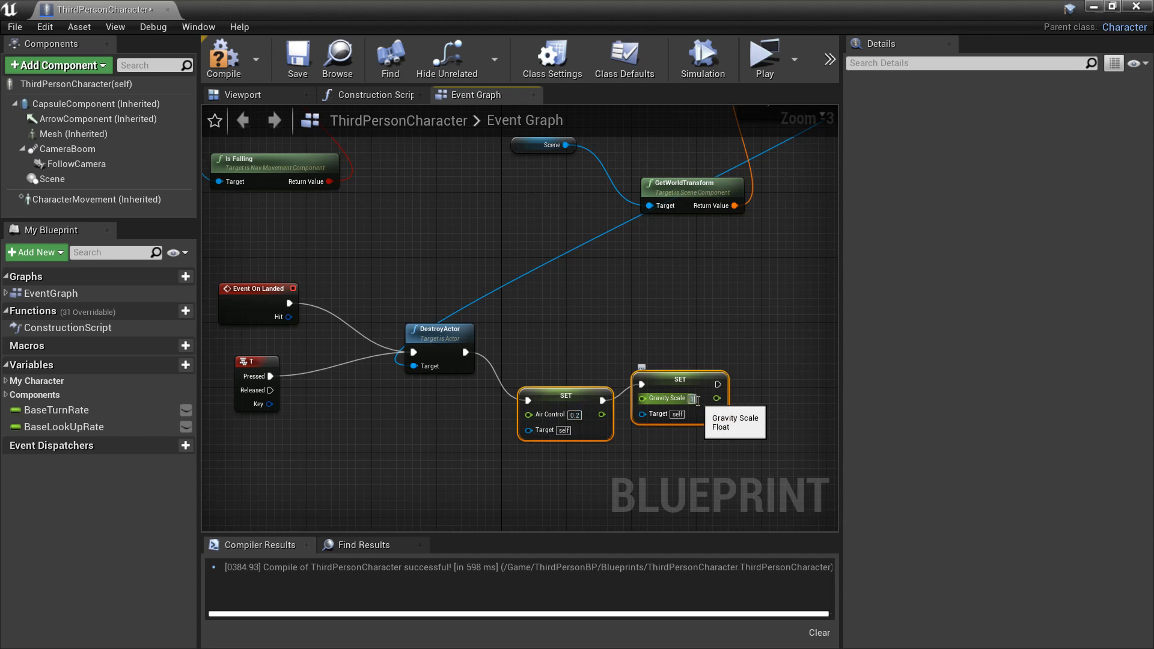
left_click(96, 200)
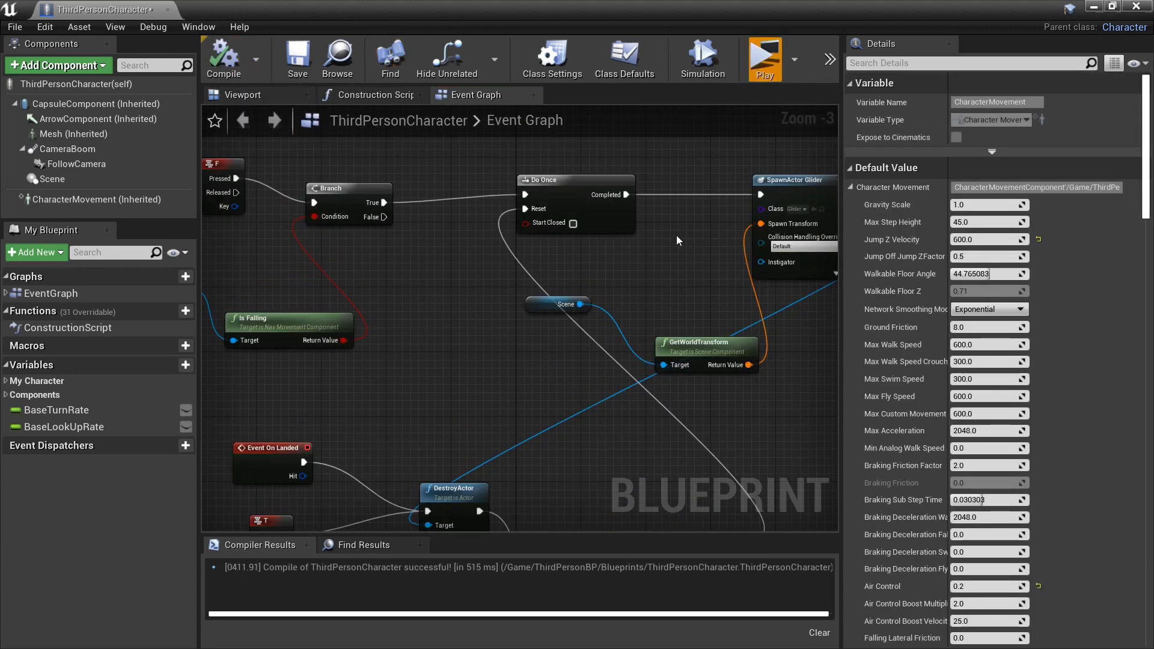
Launch the level in a standalone preview window with the character leaping from a block.
left_click(765, 58)
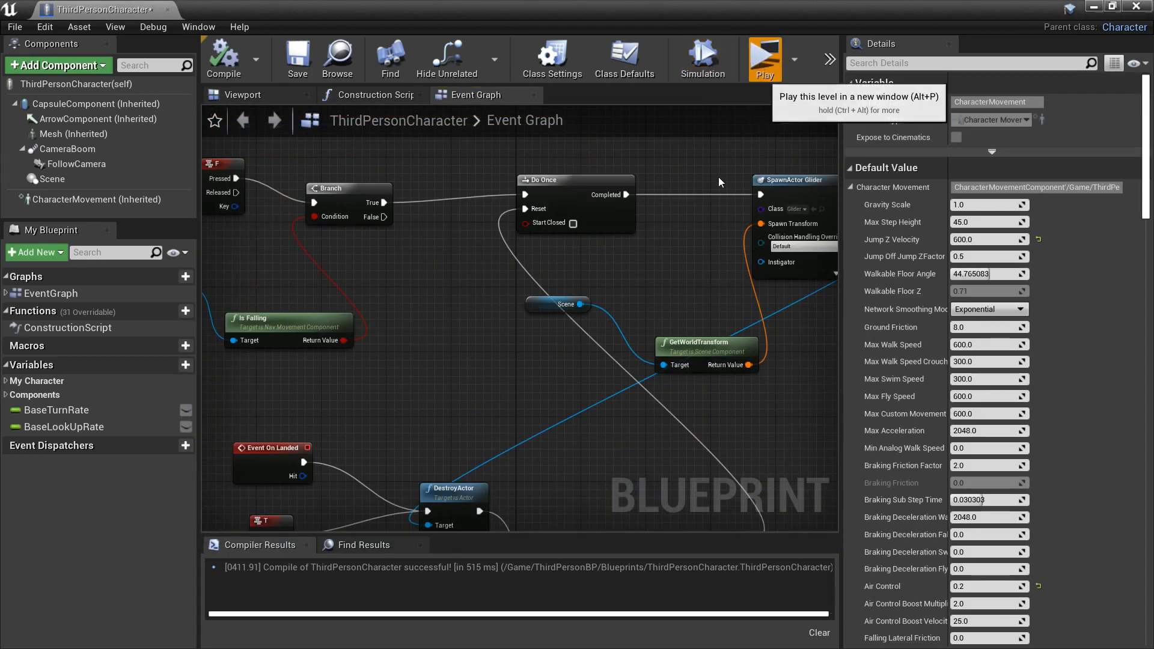
left_click(763, 58)
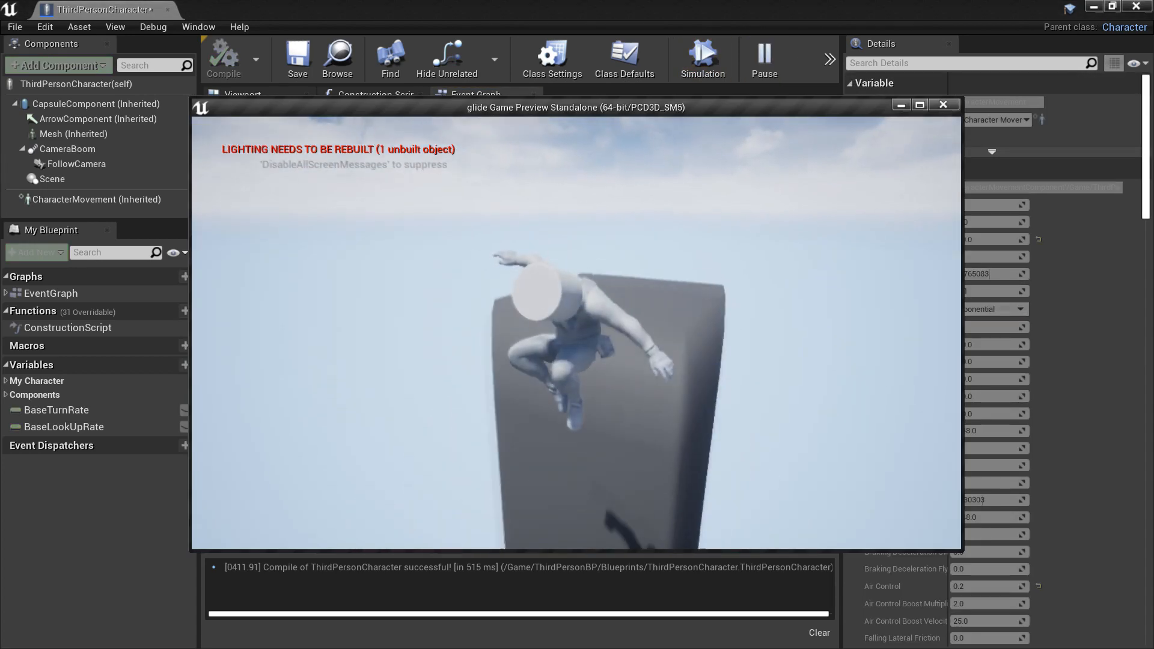